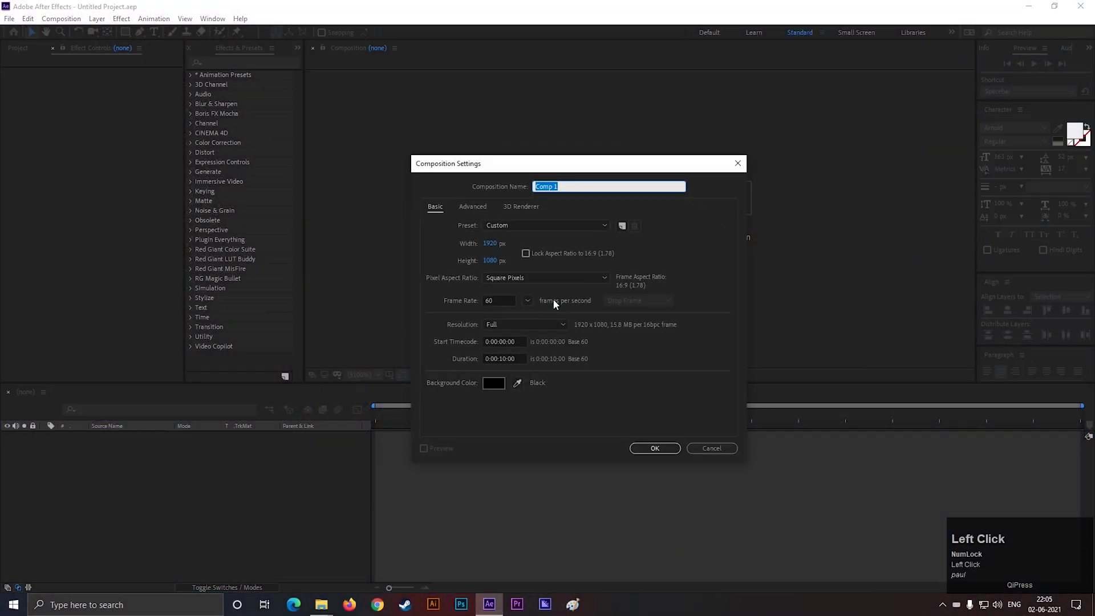
# Name the composition 'Stylish text ani', set duration 0:00:04:00 and confirm.
pyautogui.write('Stylish text ani')
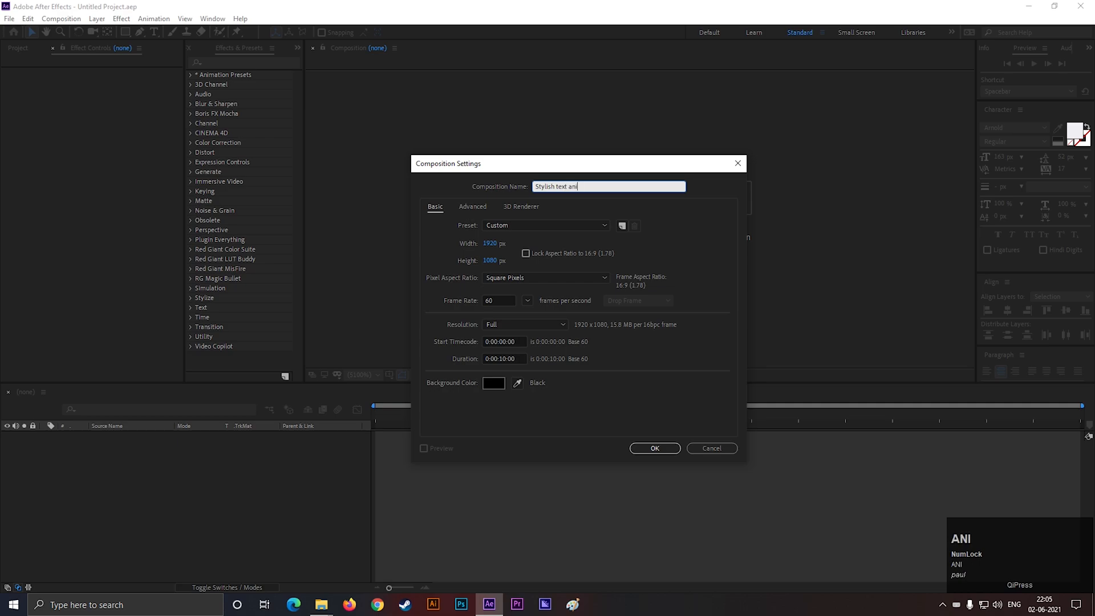
pyautogui.click(502, 358)
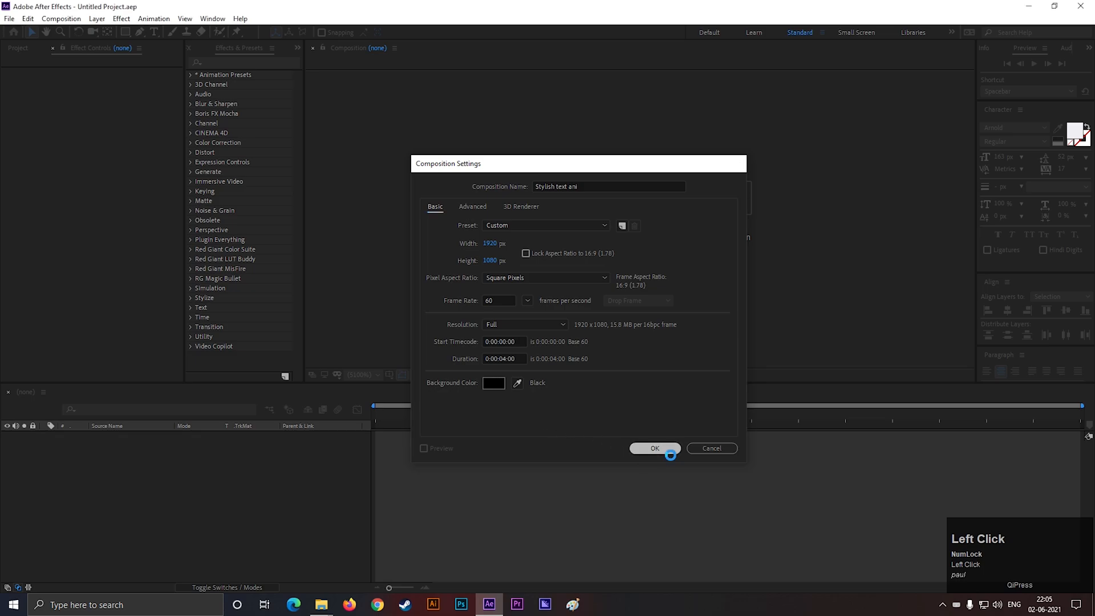
pyautogui.click(655, 446)
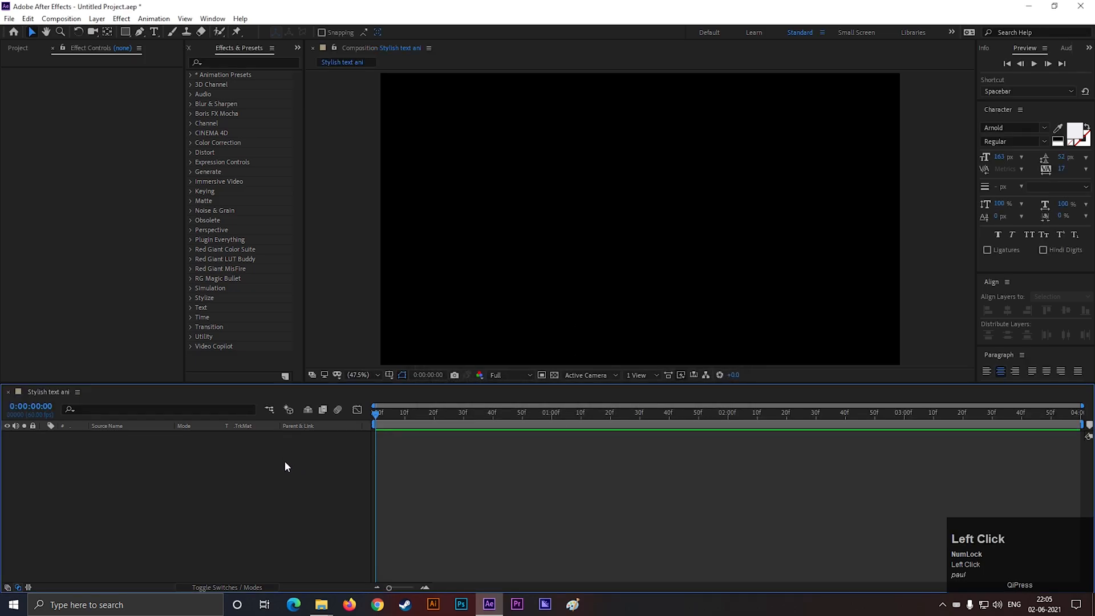
# Add a text layer reading 'Creativity' and enlarge it to about 264 px.
pyautogui.click(153, 31)
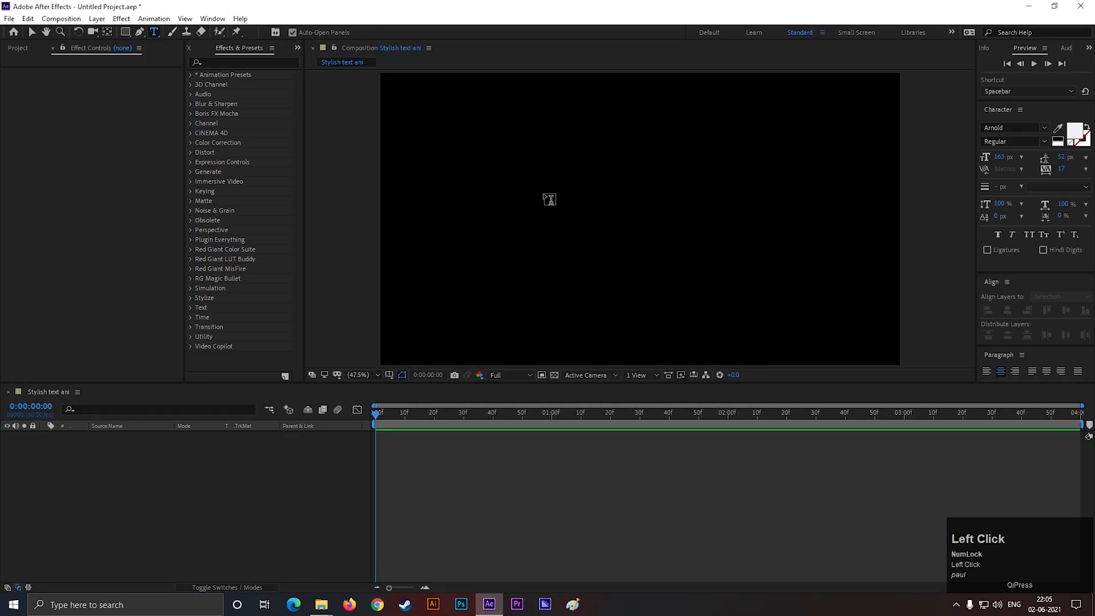
pyautogui.write('C')
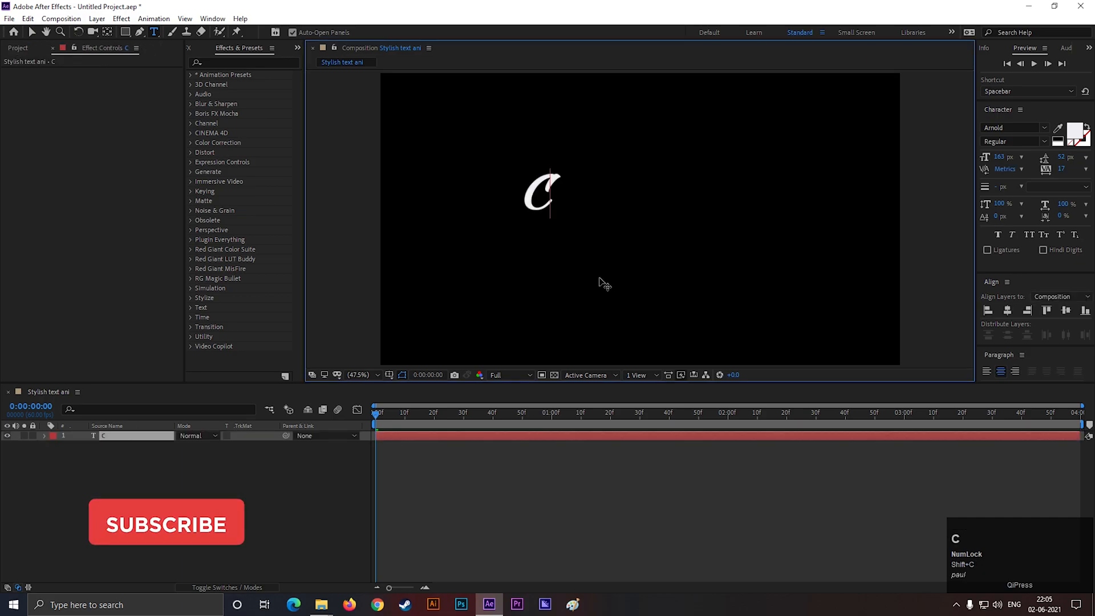
pyautogui.write('reativity')
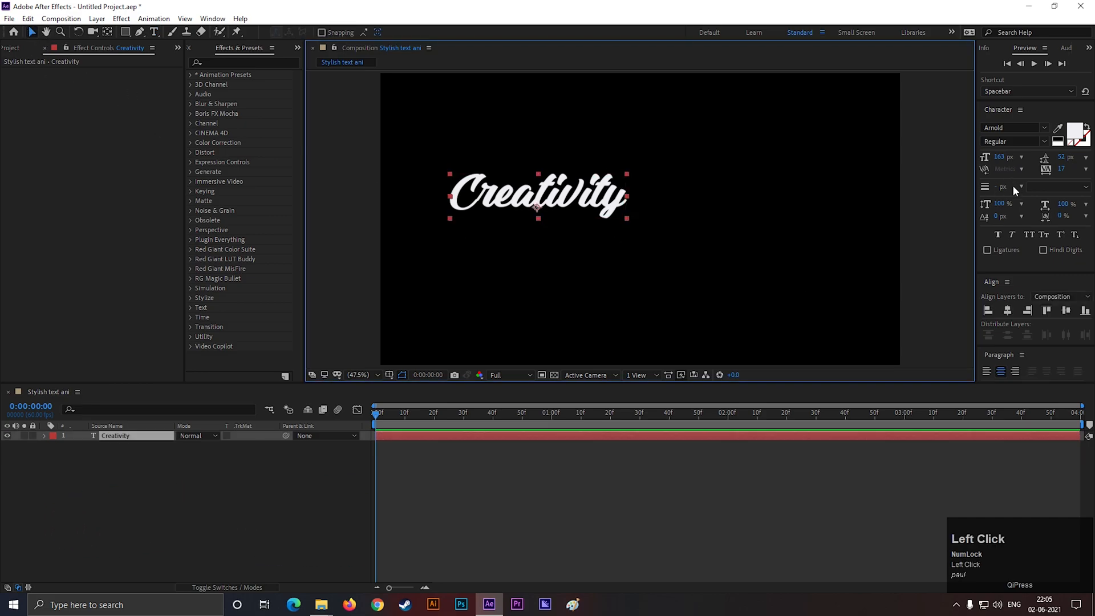
pyautogui.moveTo(999, 156); pyautogui.dragTo(1019, 156)
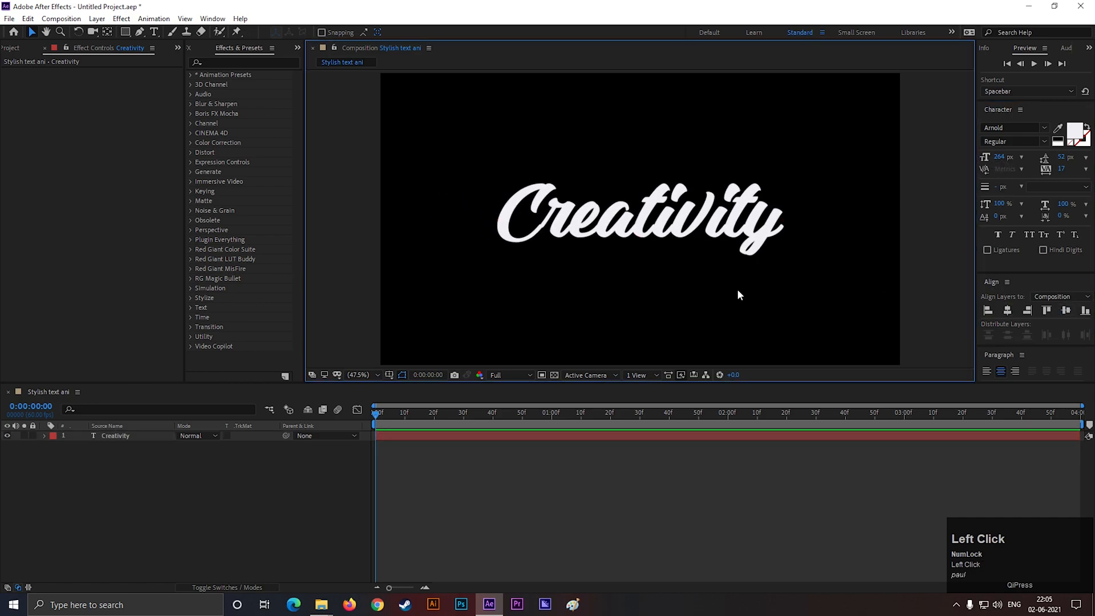
pyautogui.click(115, 434)
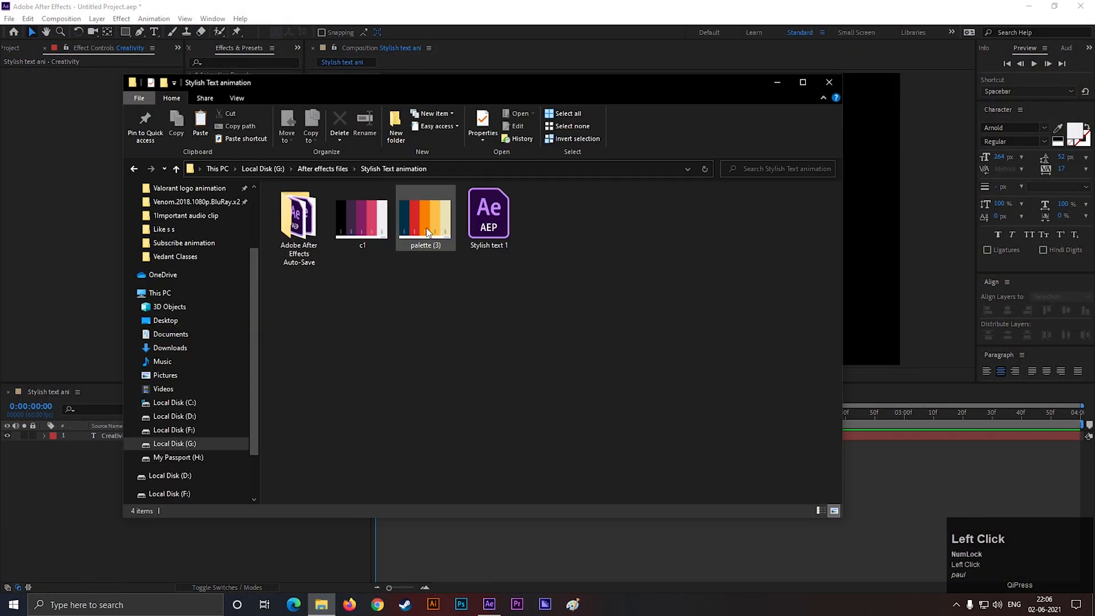
# Import palette (3).png and place it as a layer beneath the Creativity text.
pyautogui.click(425, 216)
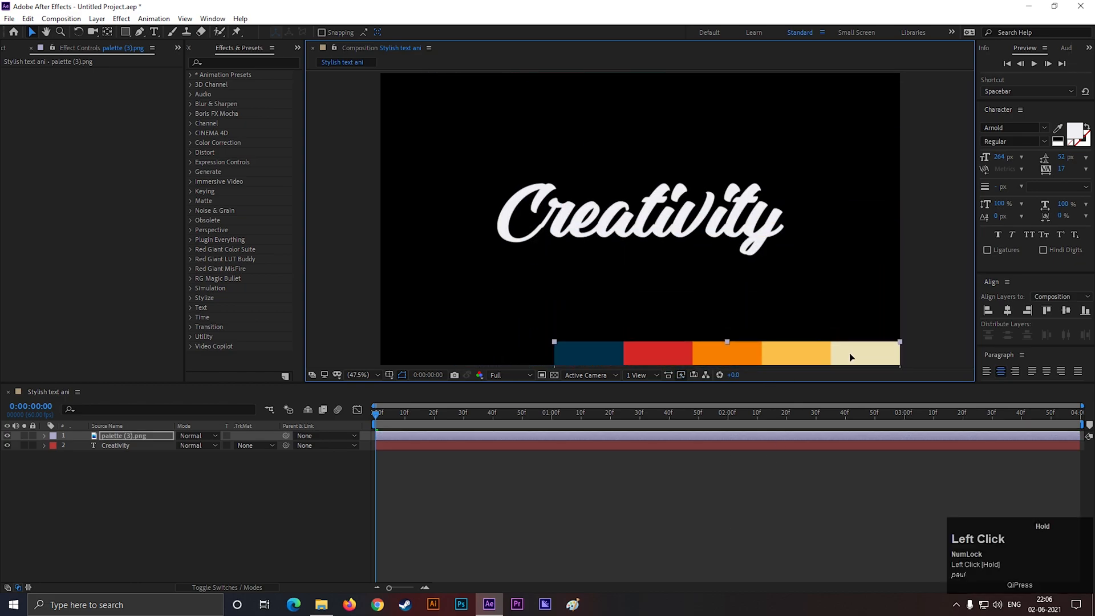
pyautogui.click(641, 481)
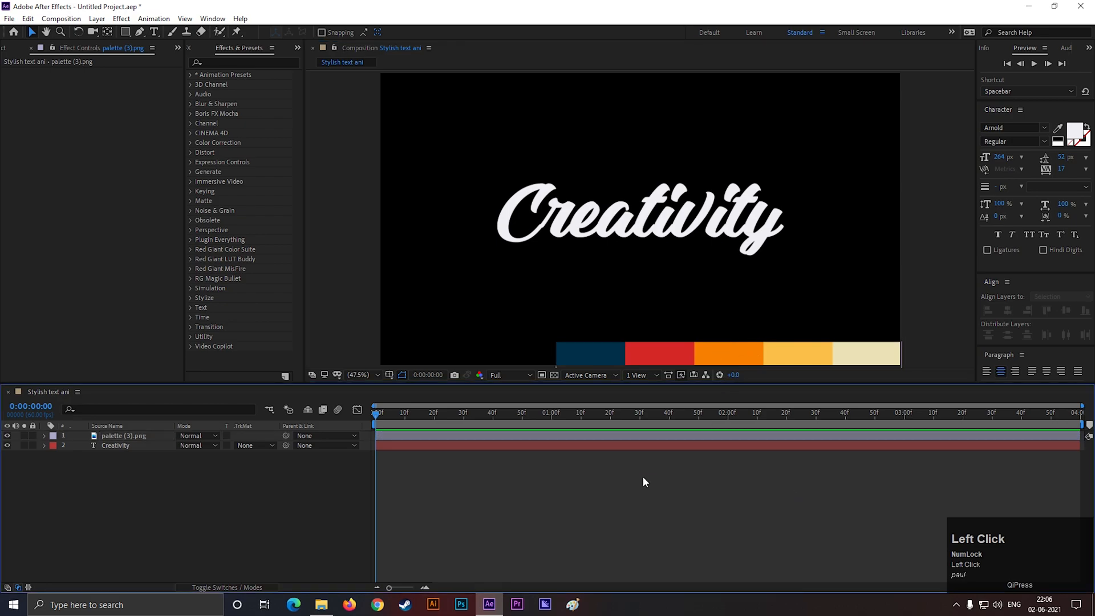
pyautogui.click(115, 446)
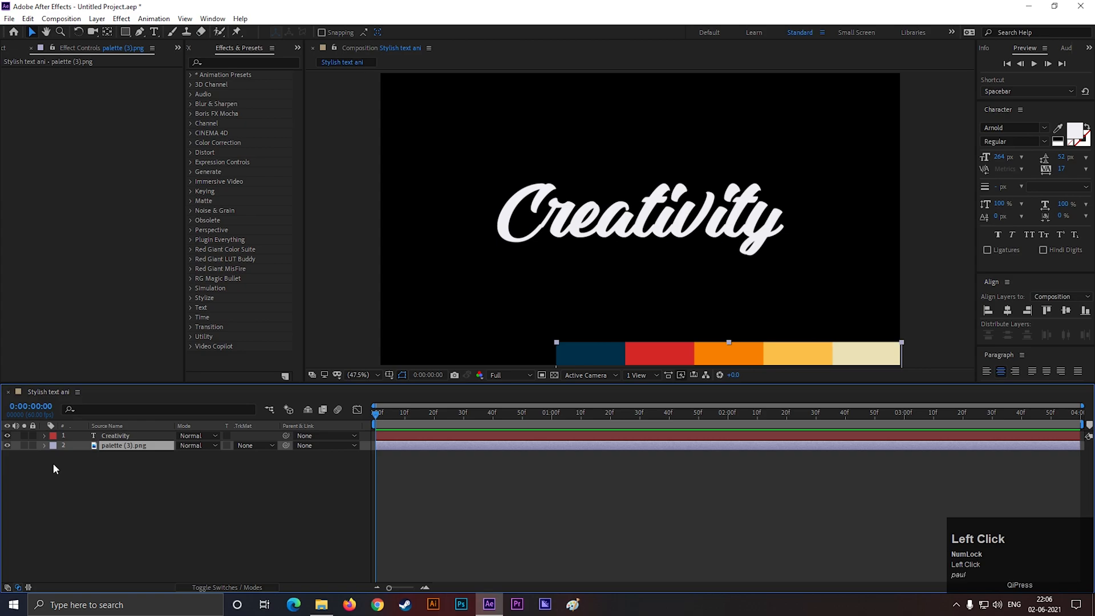
pyautogui.click(115, 435)
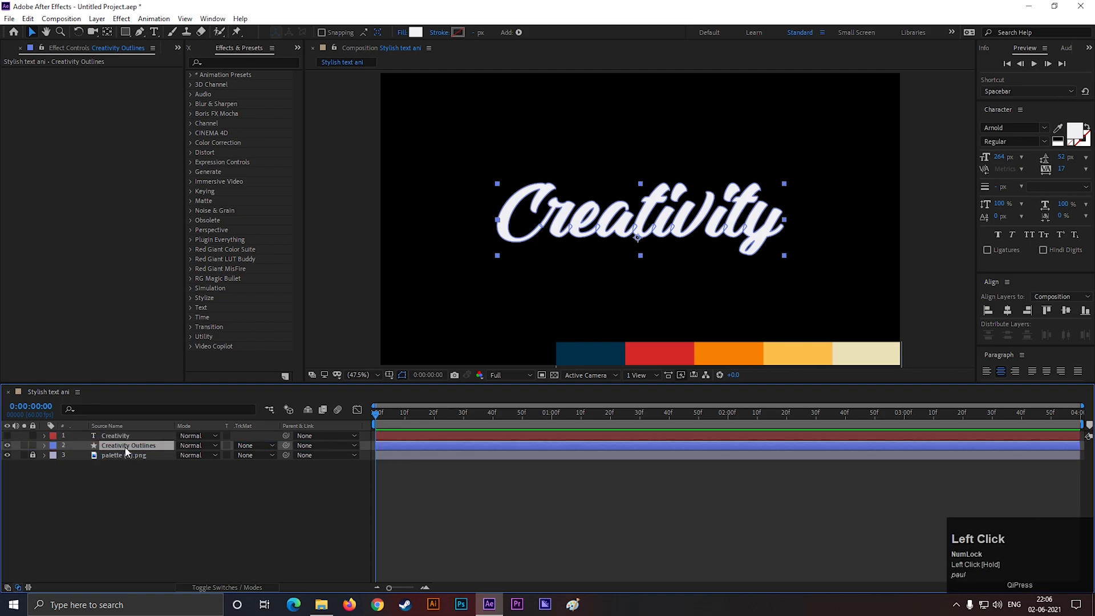
# Give the Creativity Outlines shape layer no fill and a thin 4 px light stroke.
pyautogui.click(417, 32)
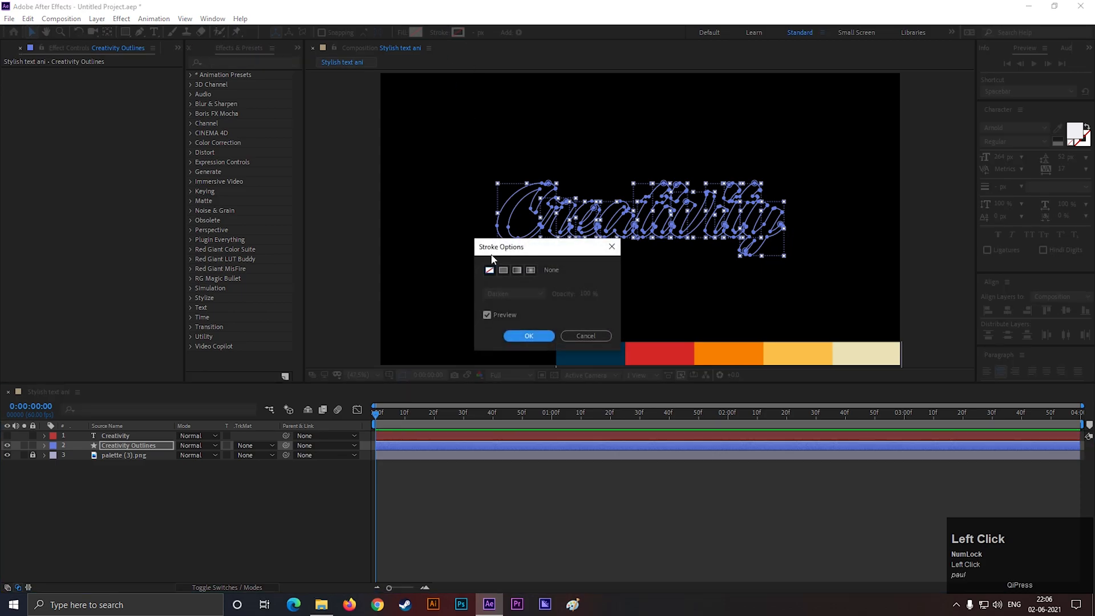
pyautogui.click(528, 335)
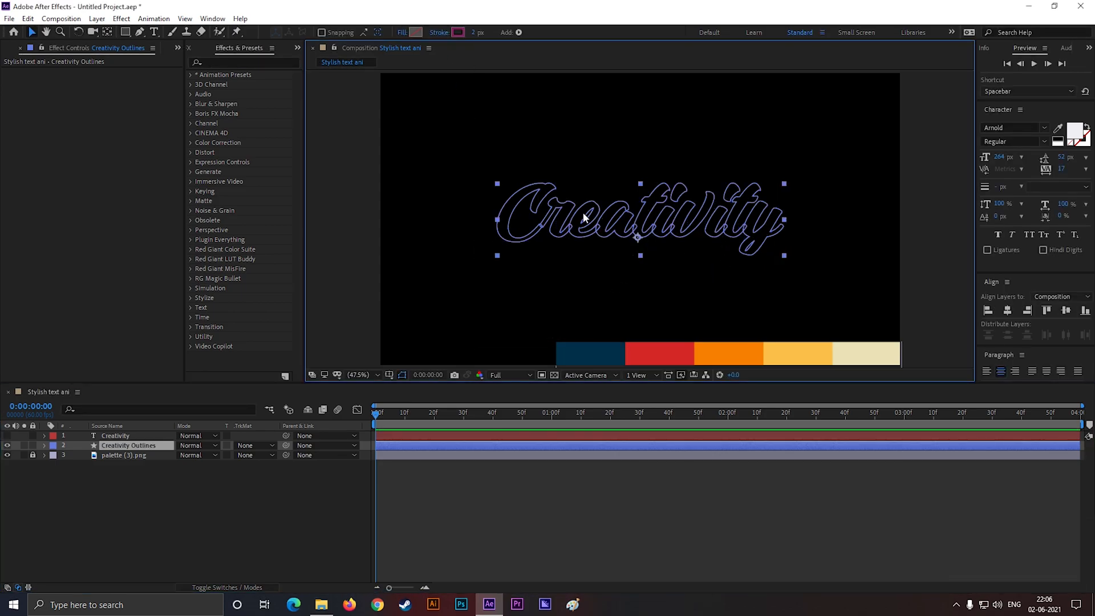
pyautogui.click(460, 32)
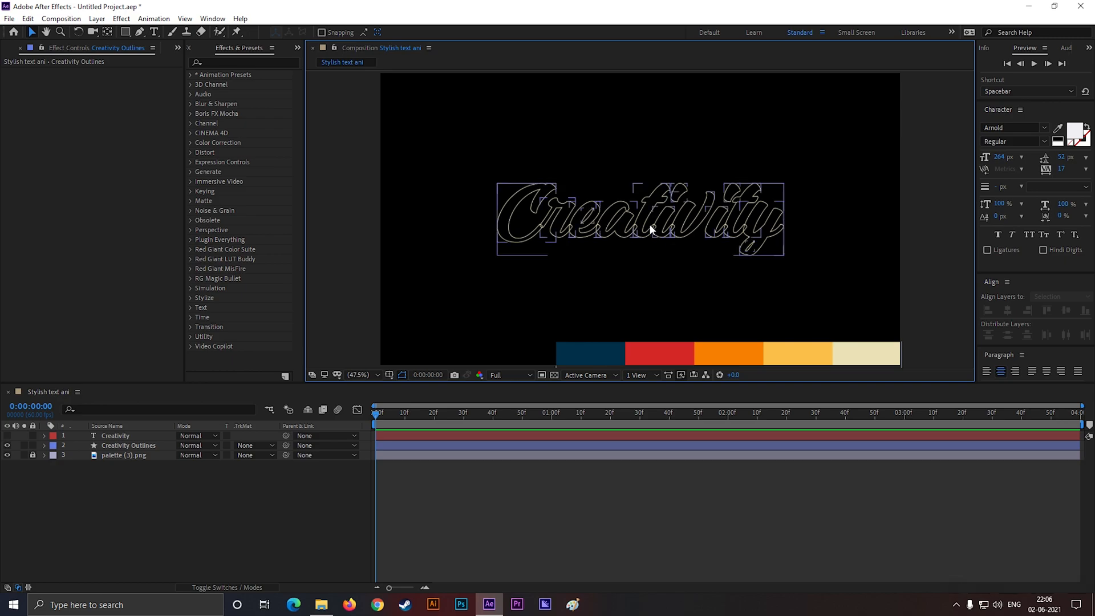
pyautogui.click(129, 444)
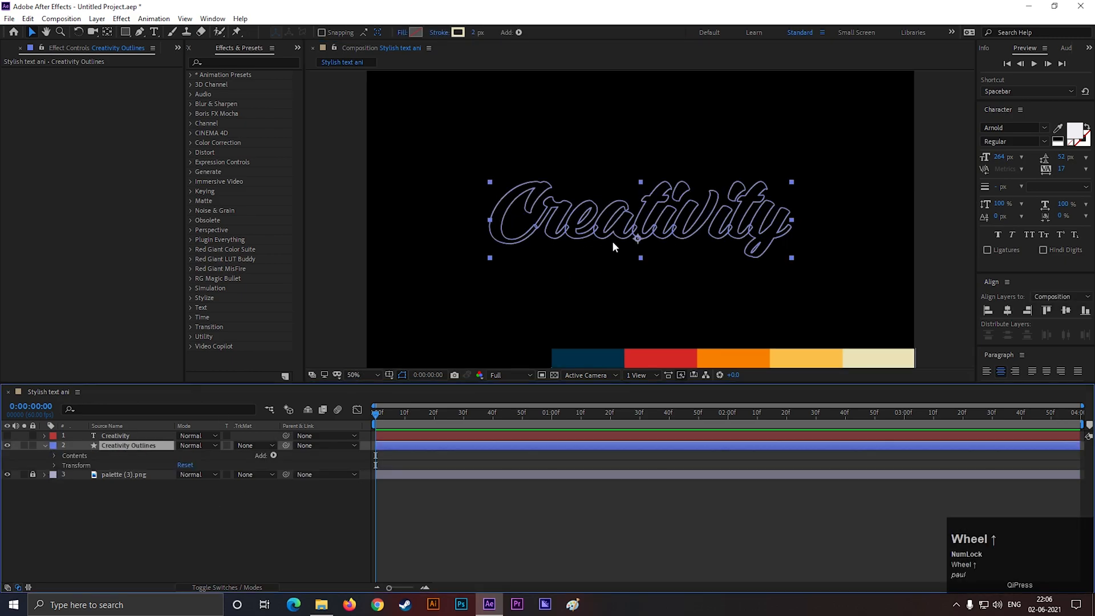
pyautogui.click(477, 32)
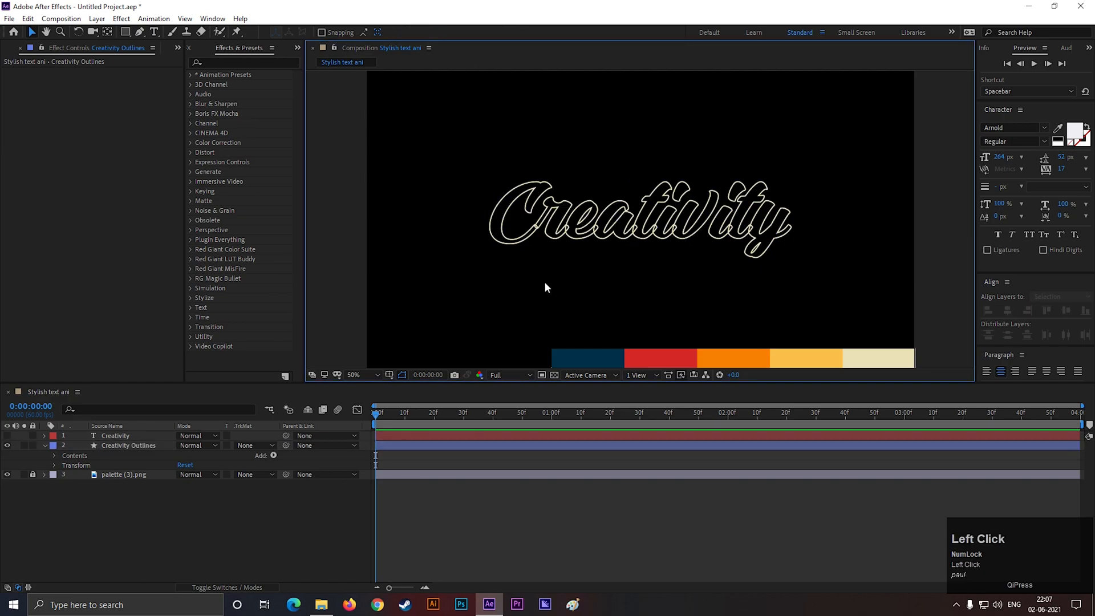
pyautogui.click(129, 446)
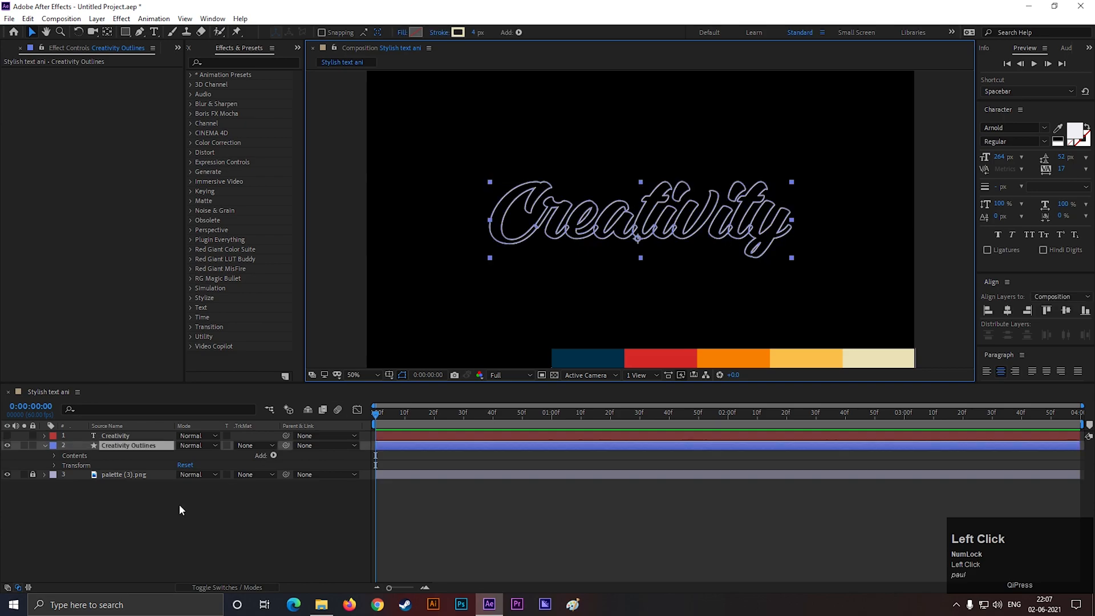
# Add Trim Paths to Creativity Outlines with offset Start and End keyframes over the first second.
pyautogui.click(273, 455)
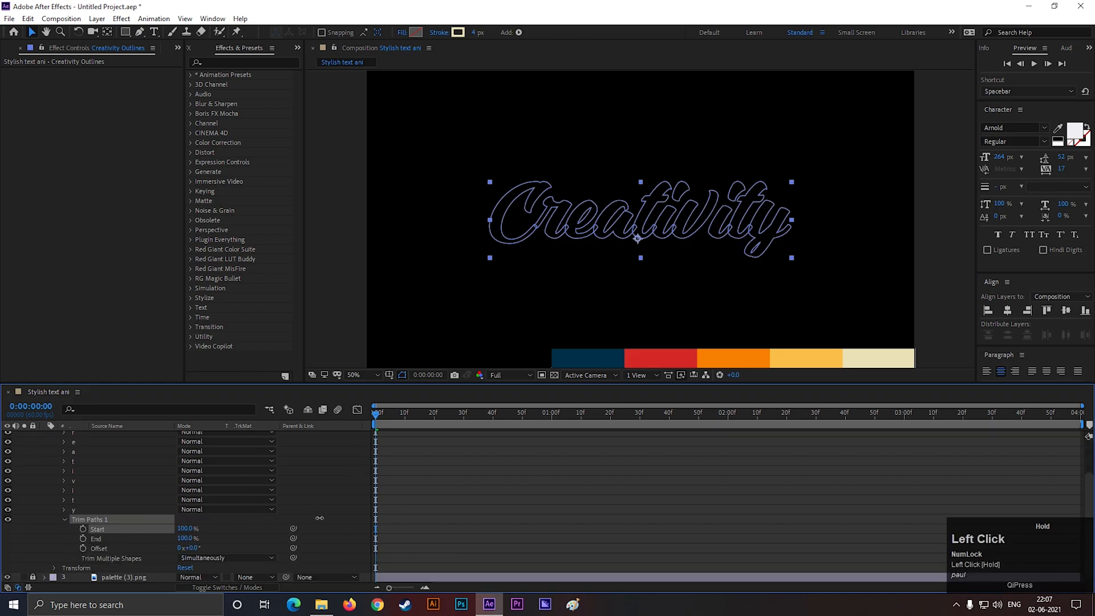
pyautogui.click(82, 528)
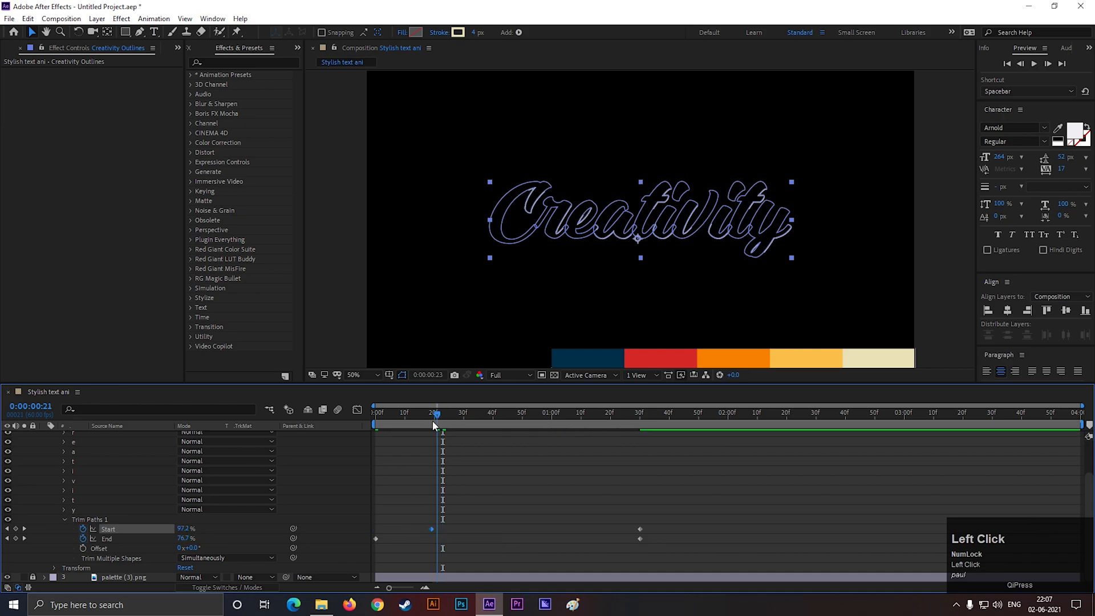
pyautogui.press('space')
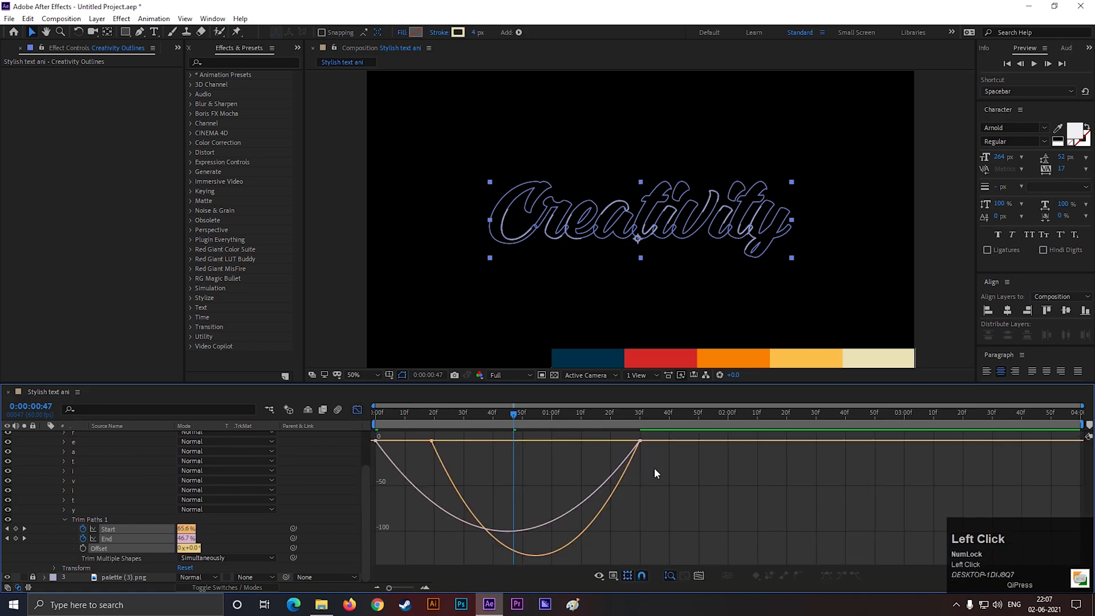
# Apply Easy Ease to the trim keyframes and steepen their speed curves, then preview.
pyautogui.rightClick(654, 473)
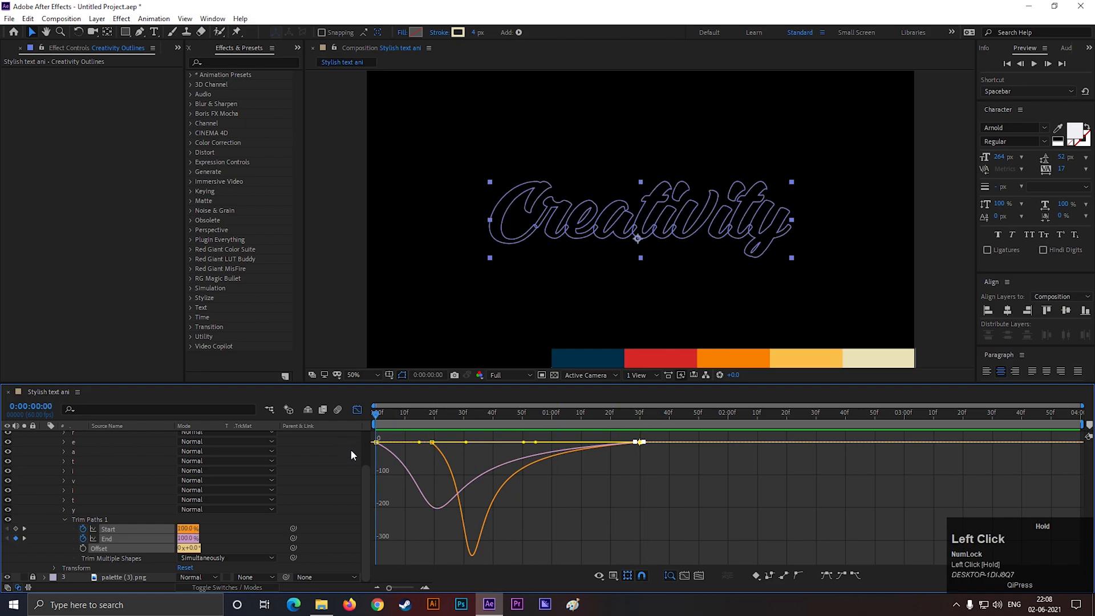
pyautogui.press('space')
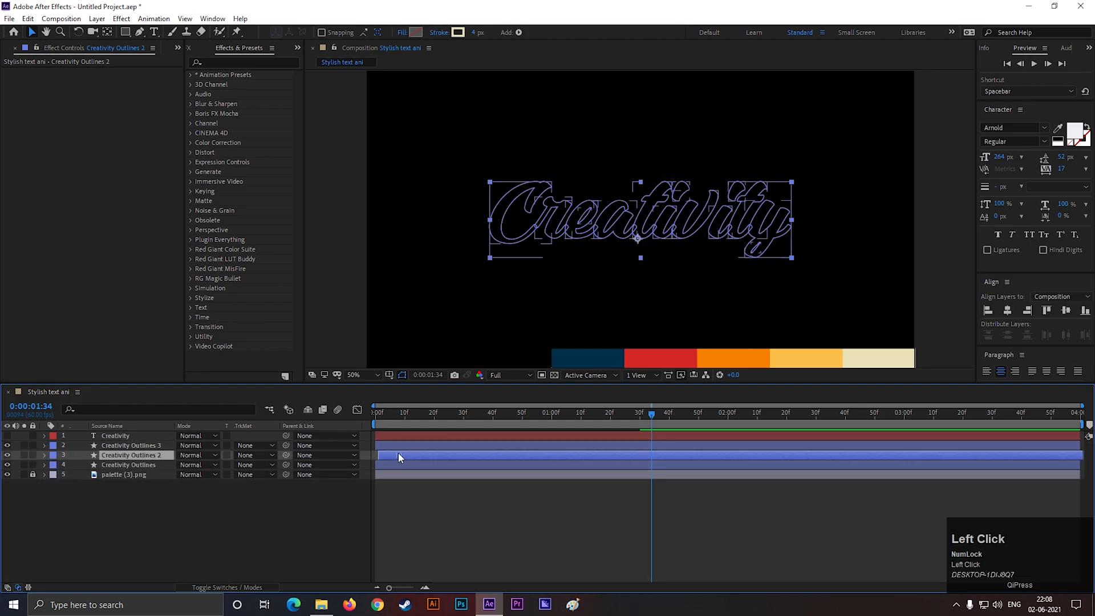
# Duplicate Creativity Outlines twice and stagger the copies to start slightly later.
pyautogui.click(129, 445)
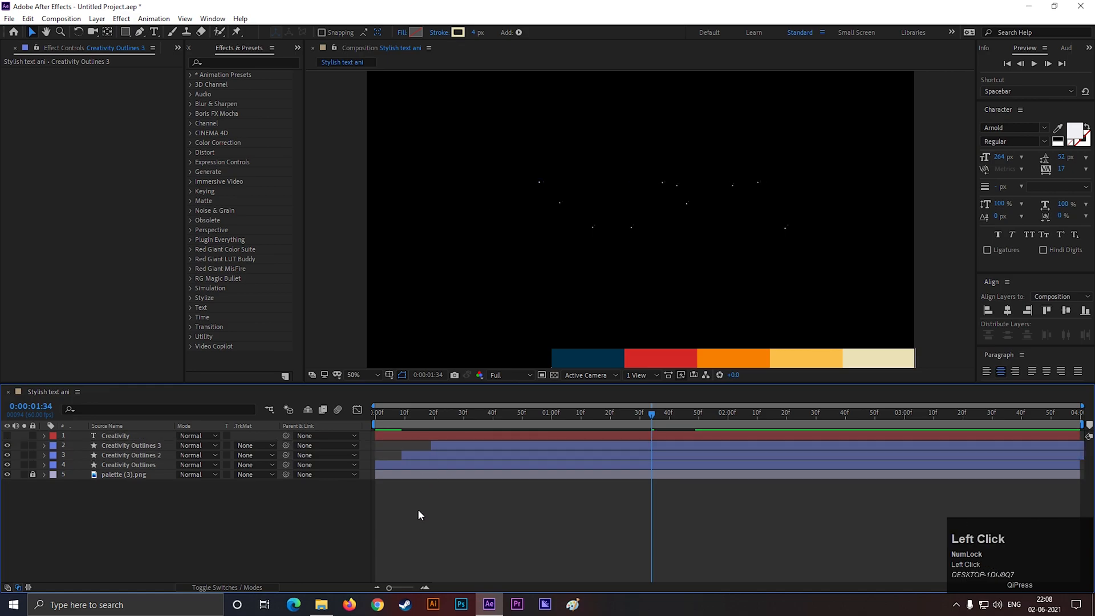
pyautogui.click(129, 455)
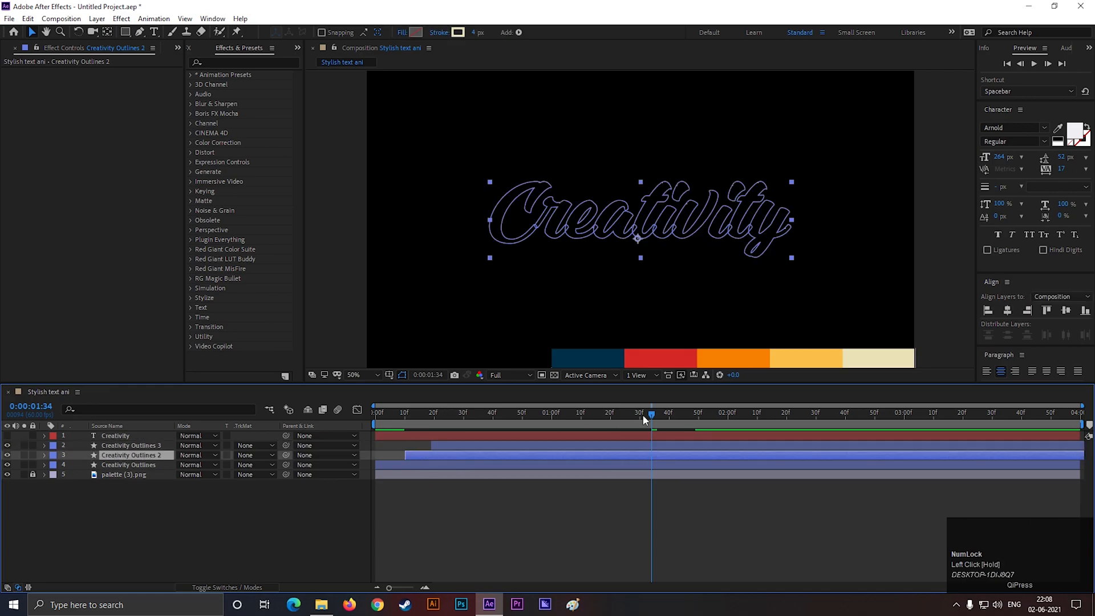
pyautogui.press('space')
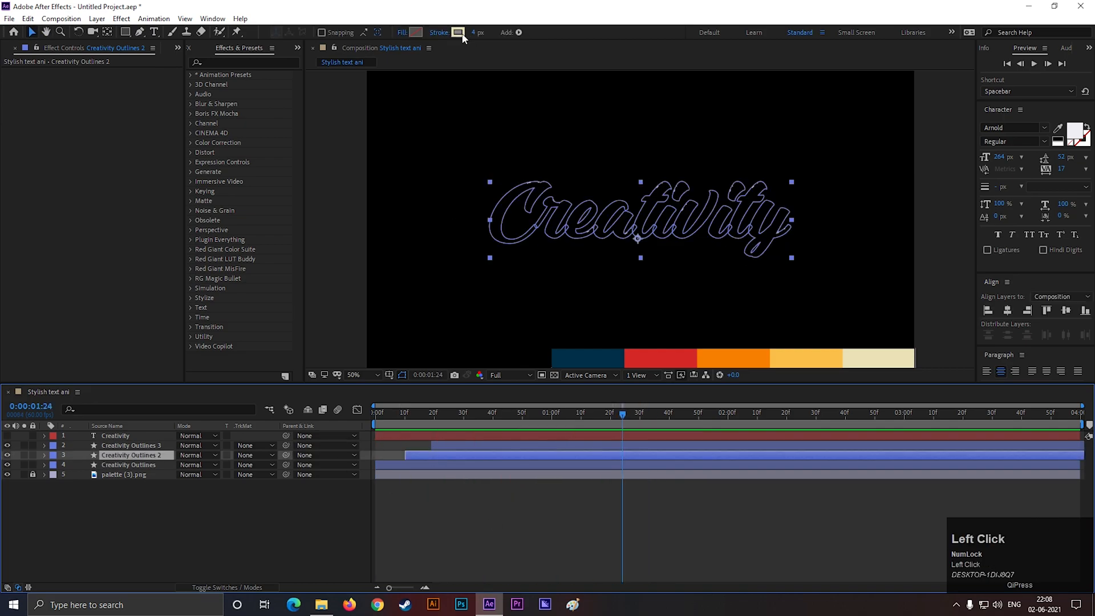
# Recolour the strokes of Creativity Outlines, Outlines 2 and Outlines 3 with colours sampled from the palette.
pyautogui.click(459, 31)
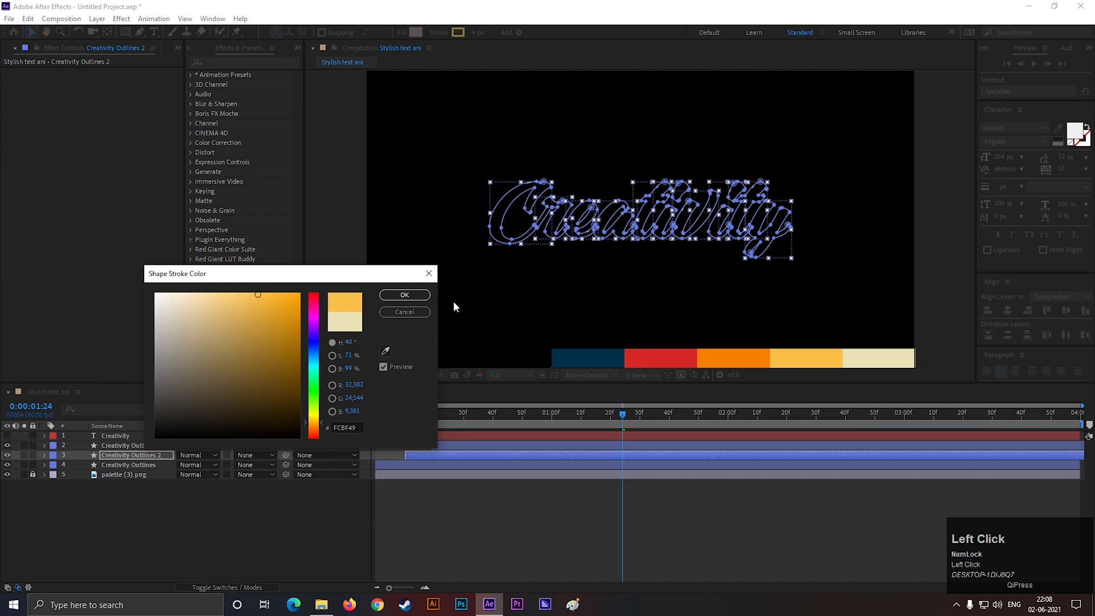
pyautogui.click(404, 294)
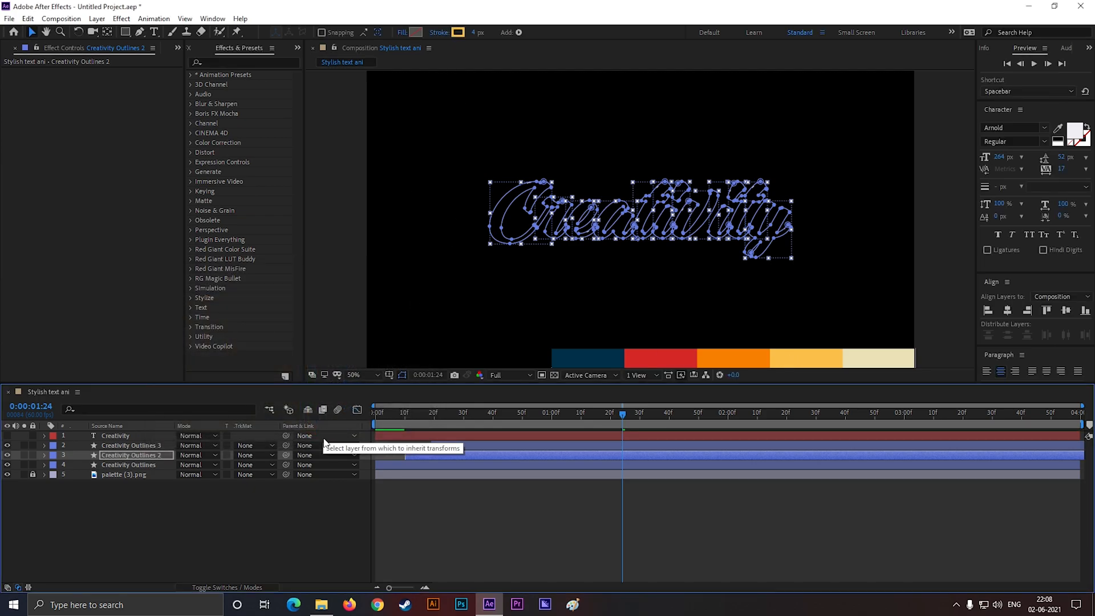
pyautogui.click(129, 464)
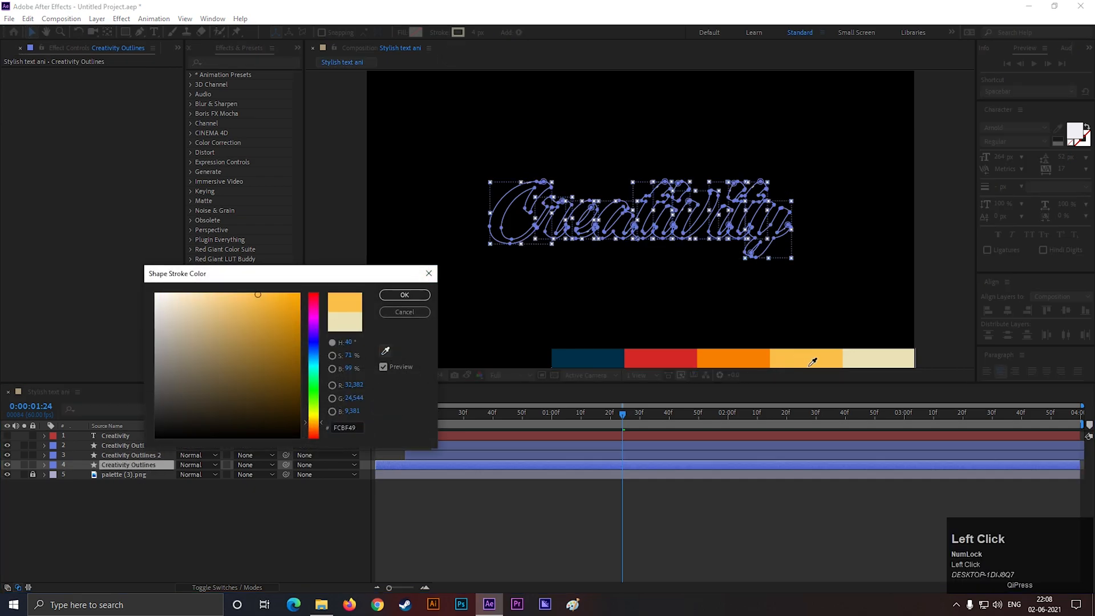
pyautogui.click(403, 294)
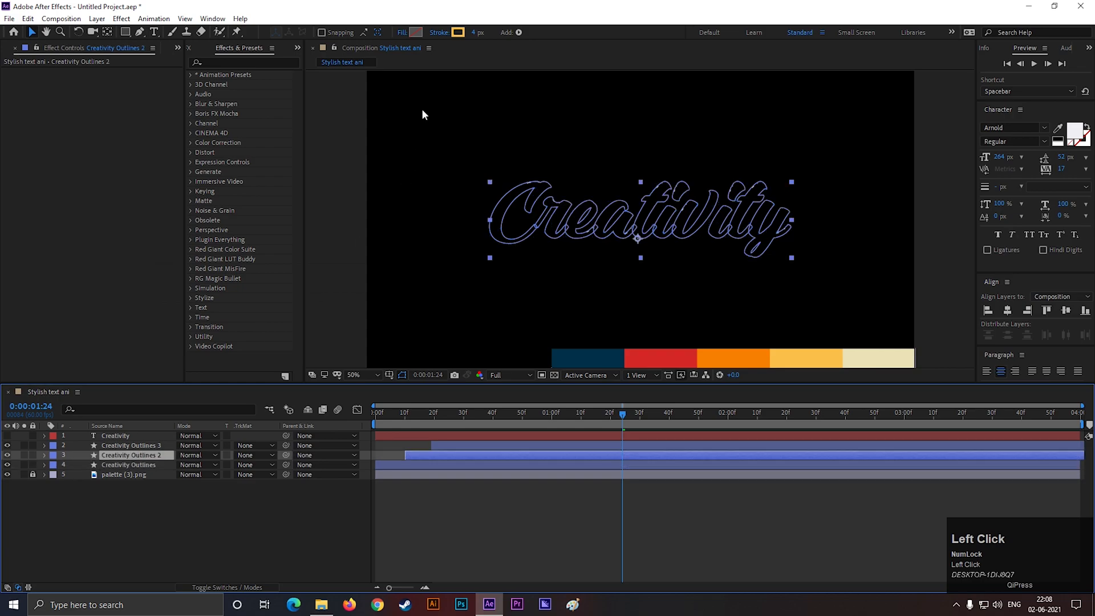
pyautogui.click(458, 32)
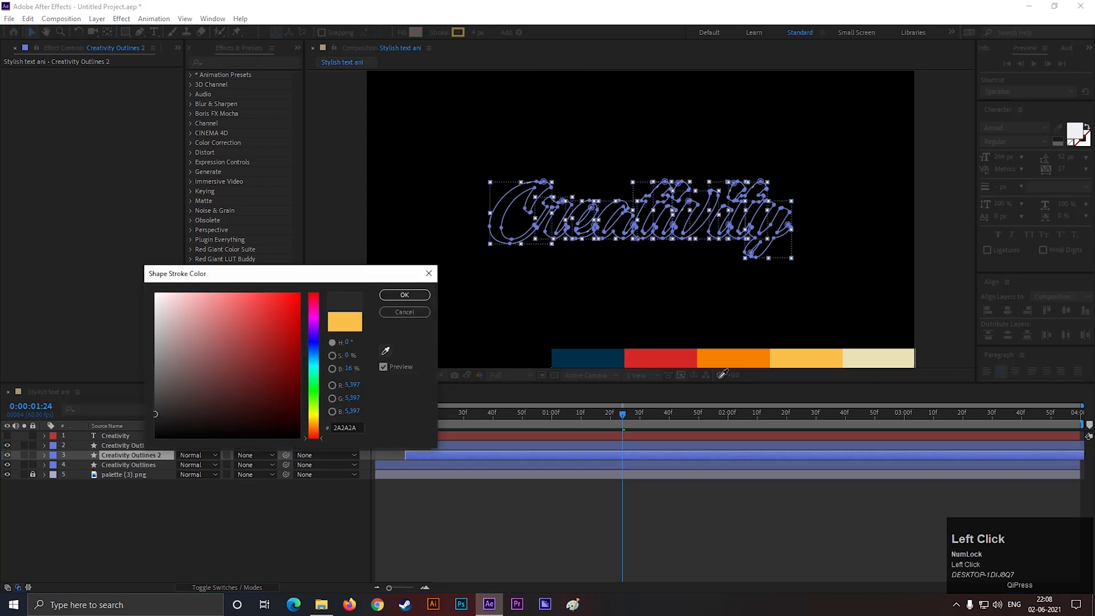
pyautogui.click(404, 294)
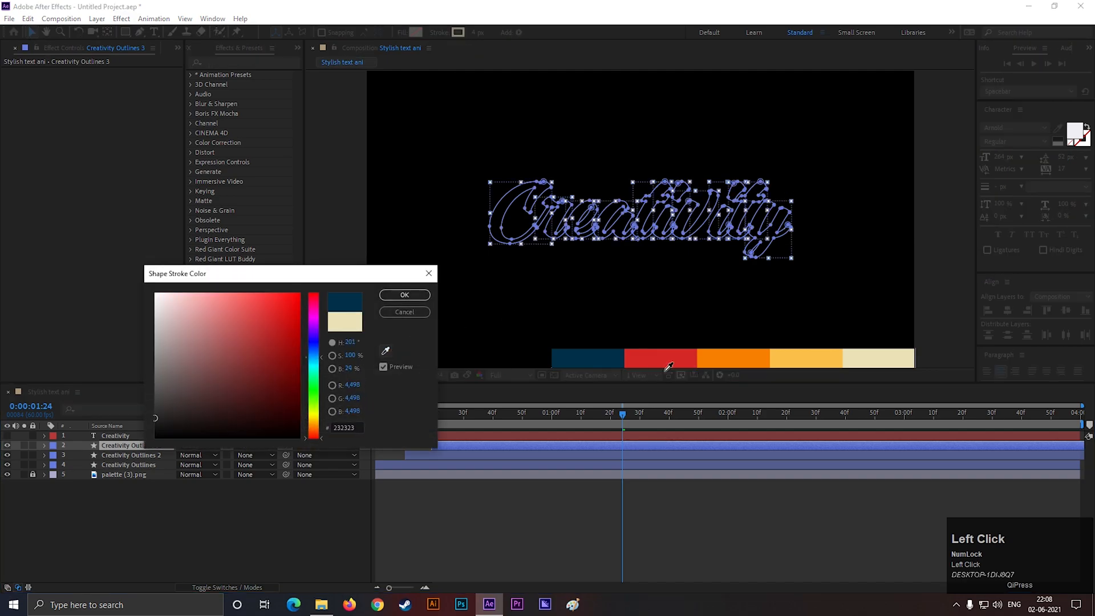
pyautogui.click(403, 294)
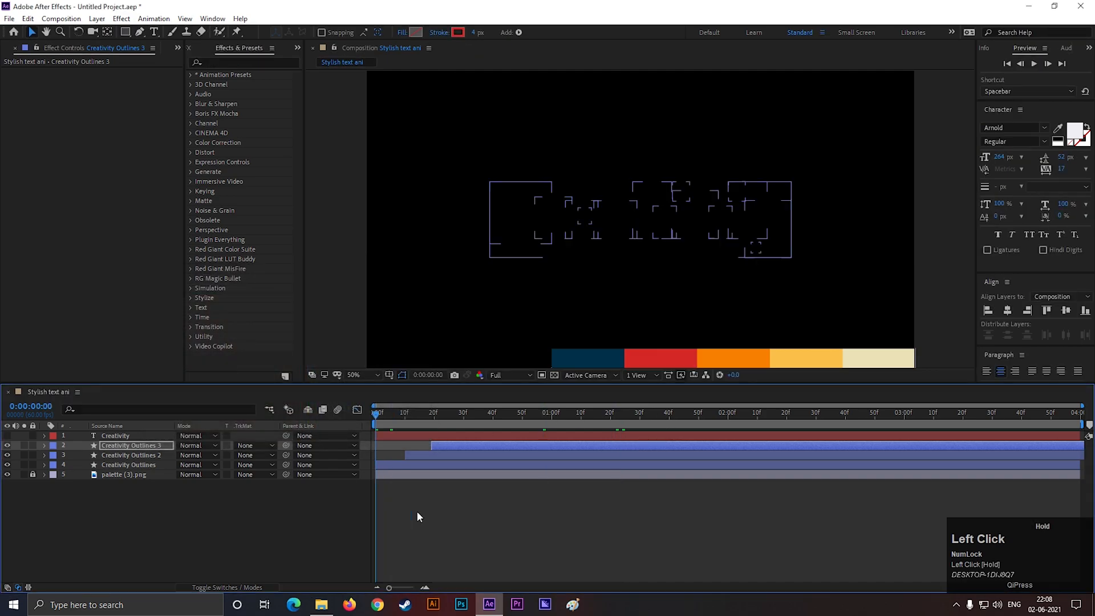
# Preview the staggered multicolour stroke reveal and stop playback.
pyautogui.press('space')
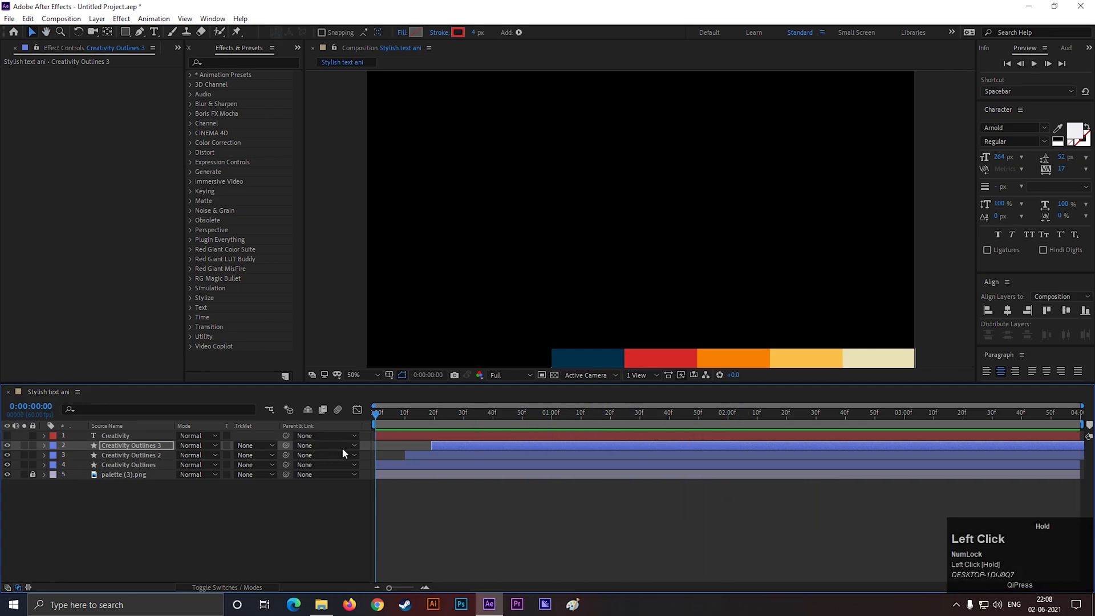
pyautogui.click(554, 412)
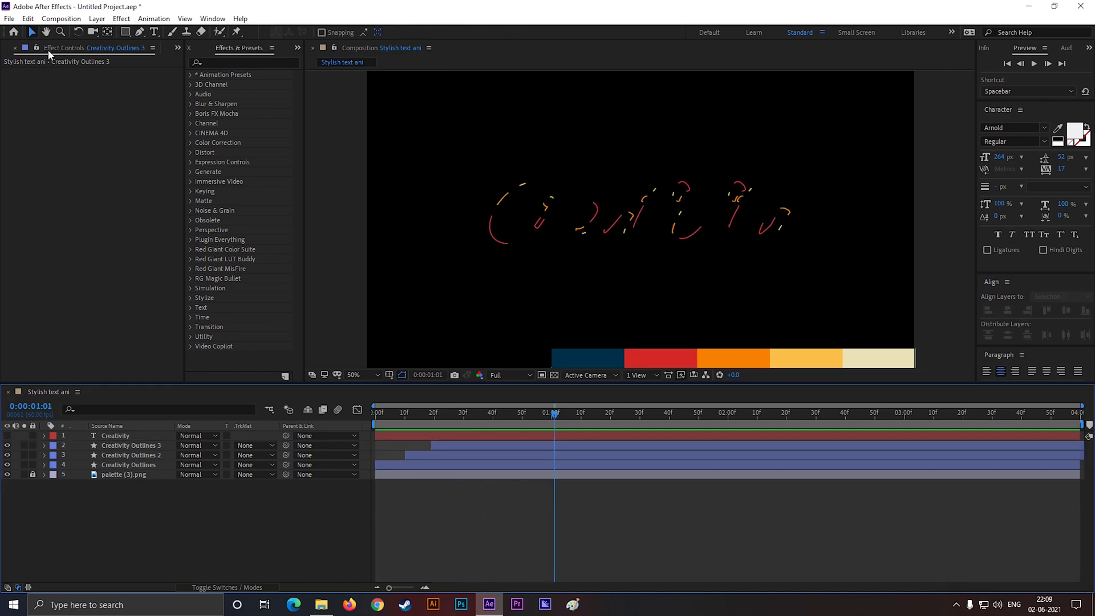
# Create a new composition Comp 1 from the Project panel with default settings.
pyautogui.click(17, 48)
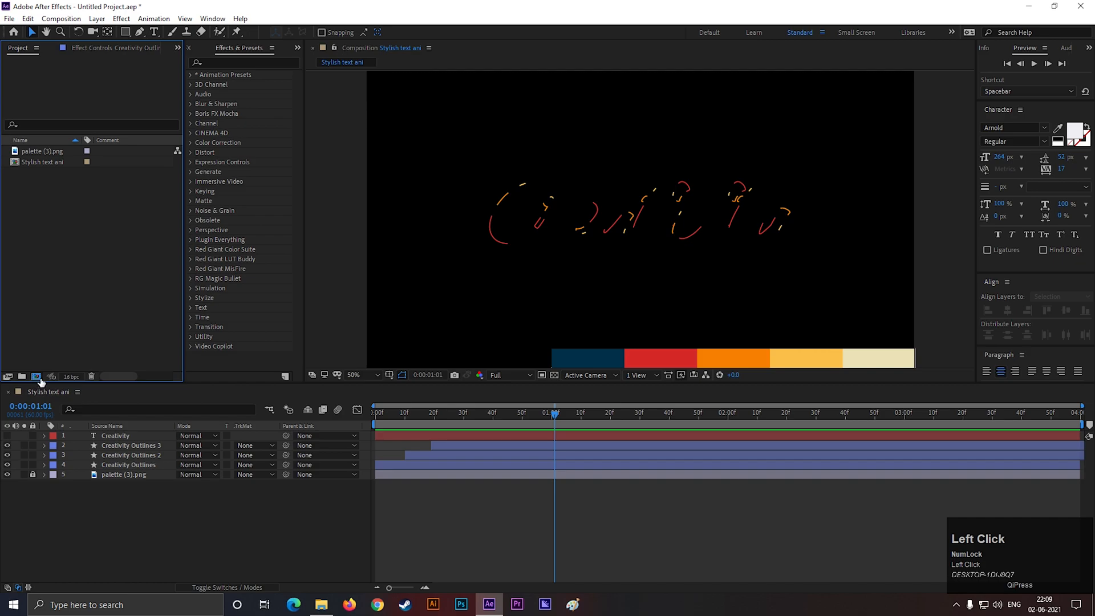
pyautogui.click(35, 376)
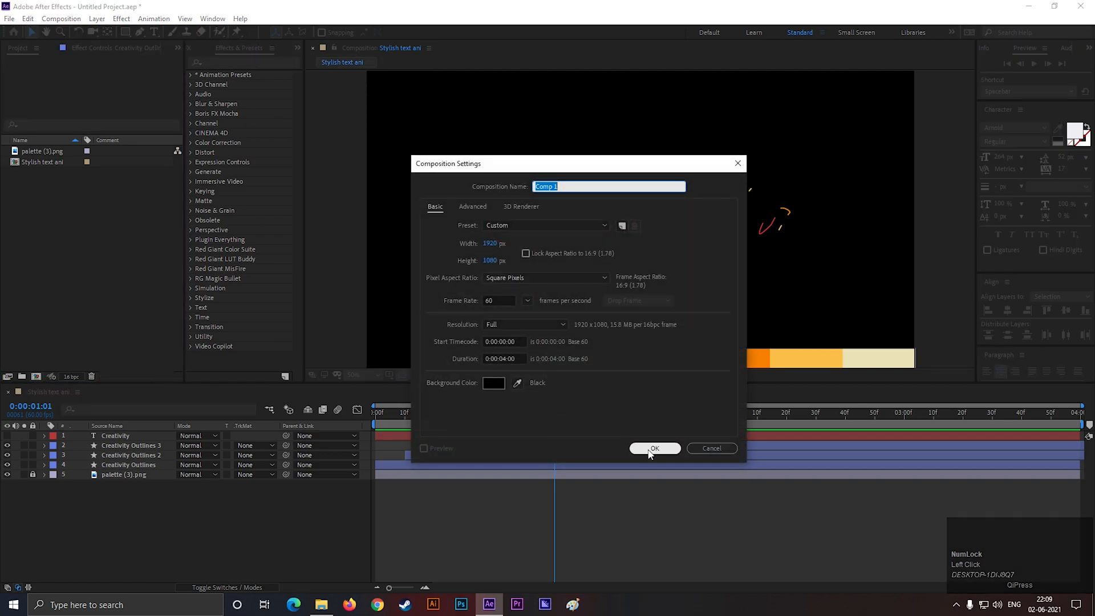
pyautogui.click(654, 447)
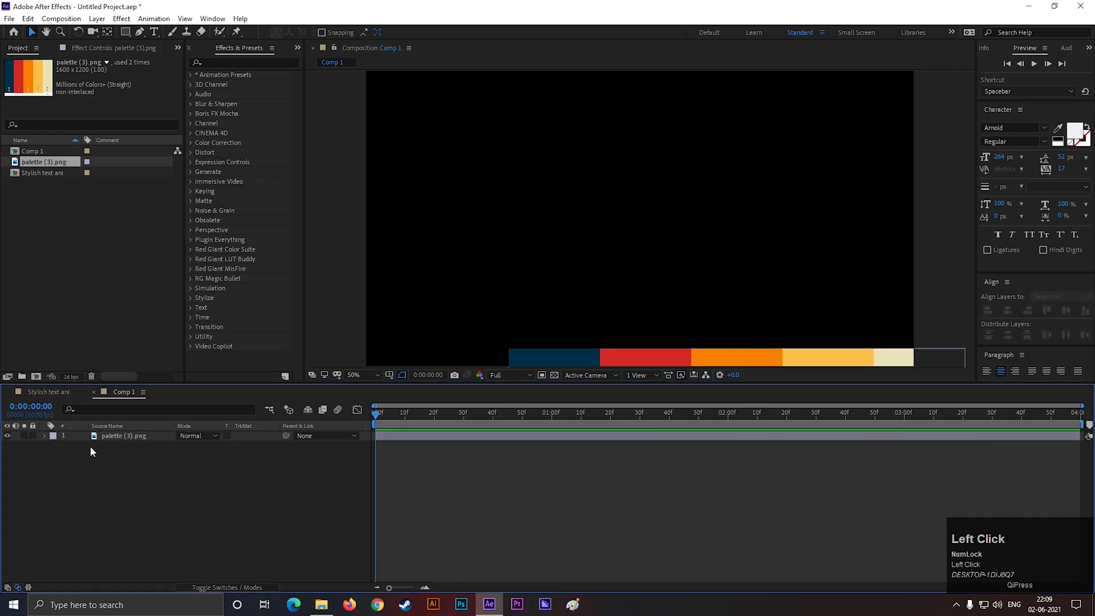
pyautogui.moveTo(76, 468)
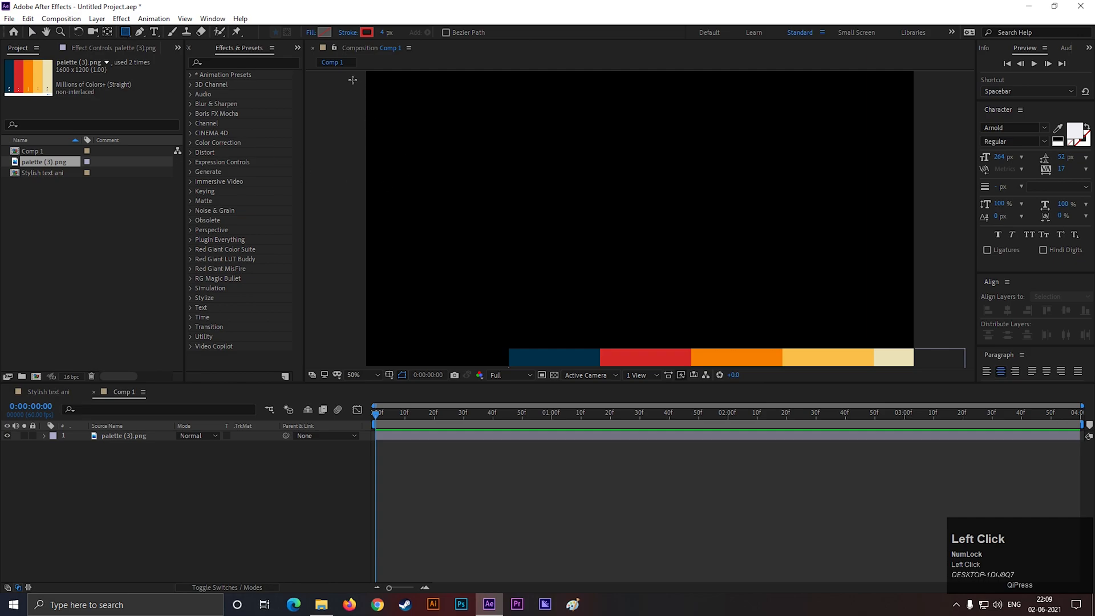
# Draw three wide horizontal rectangles in one shape layer spanning Comp 1.
pyautogui.moveTo(349, 73); pyautogui.dragTo(939, 118)
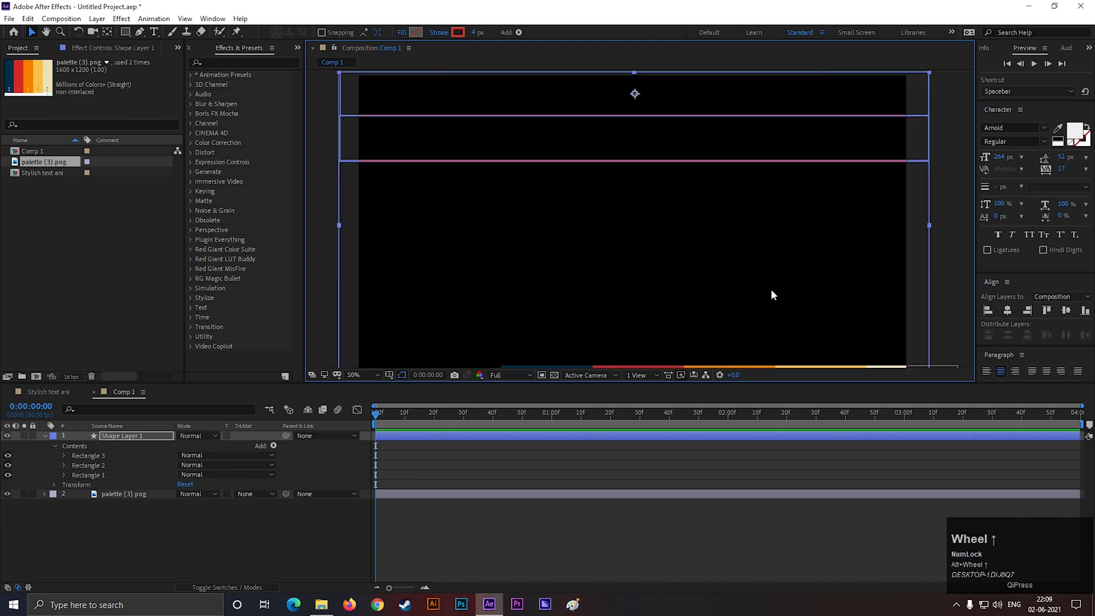
pyautogui.click(88, 454)
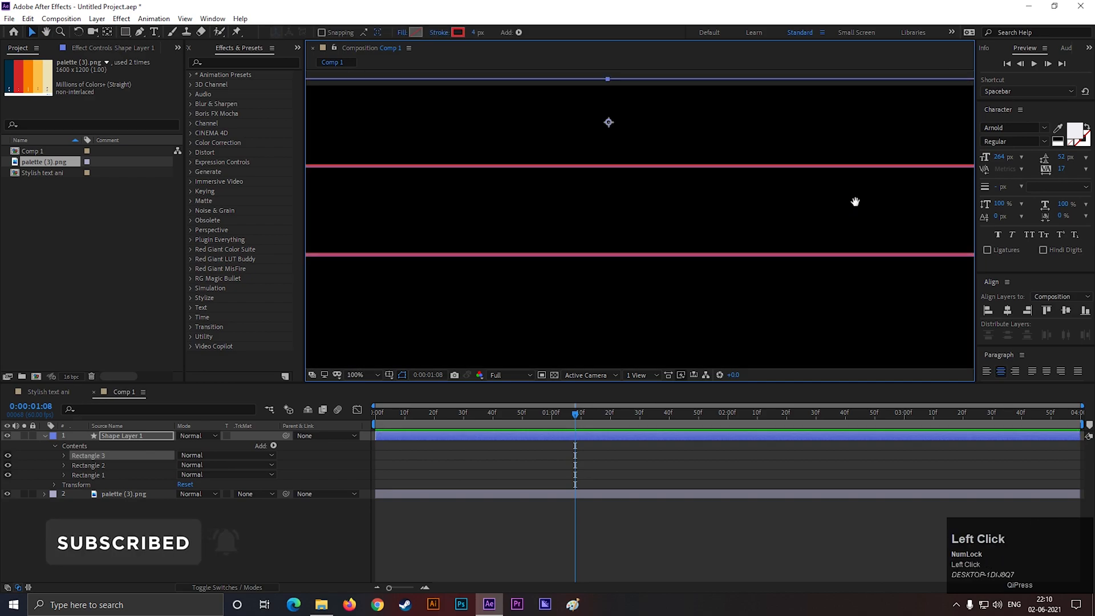
pyautogui.scroll(-3)
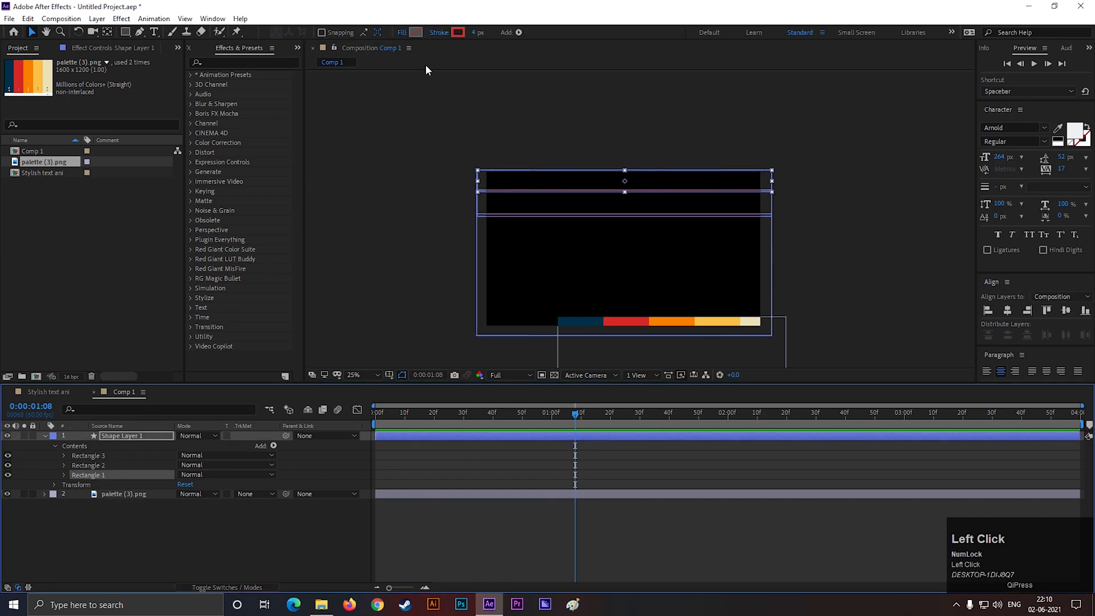
# Fill the top rectangle and Rectangle 2 with solid red and orange sampled from the palette.
pyautogui.click(439, 32)
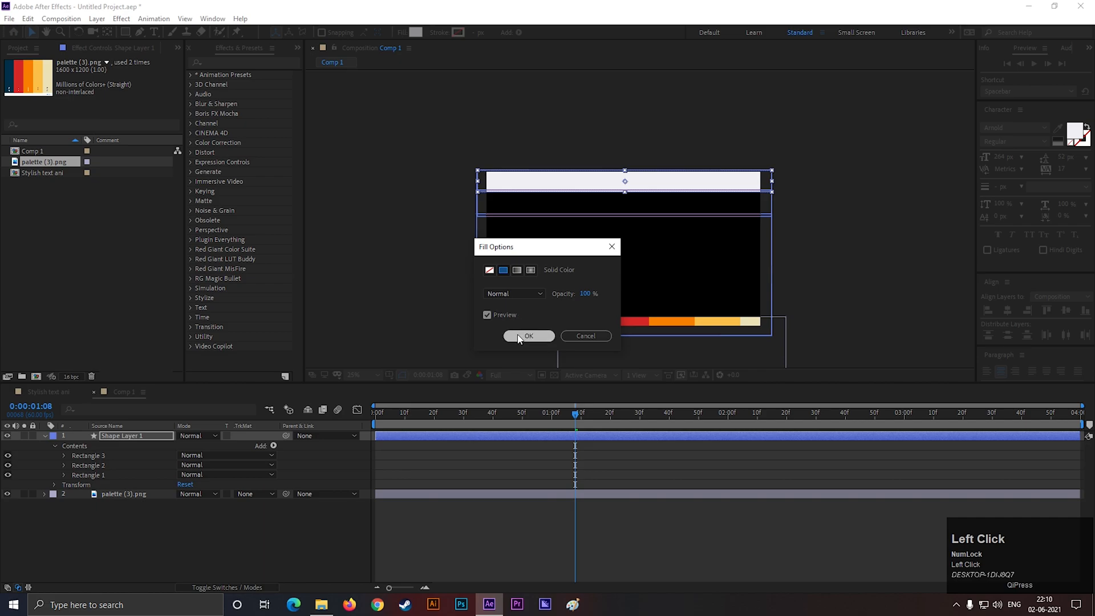
pyautogui.click(489, 269)
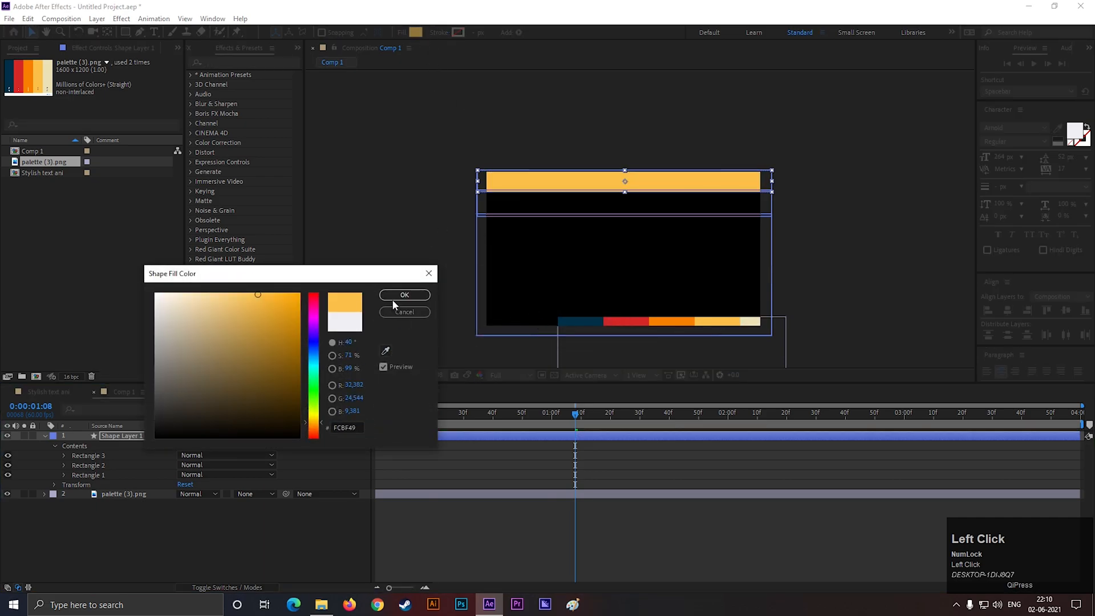
pyautogui.click(403, 295)
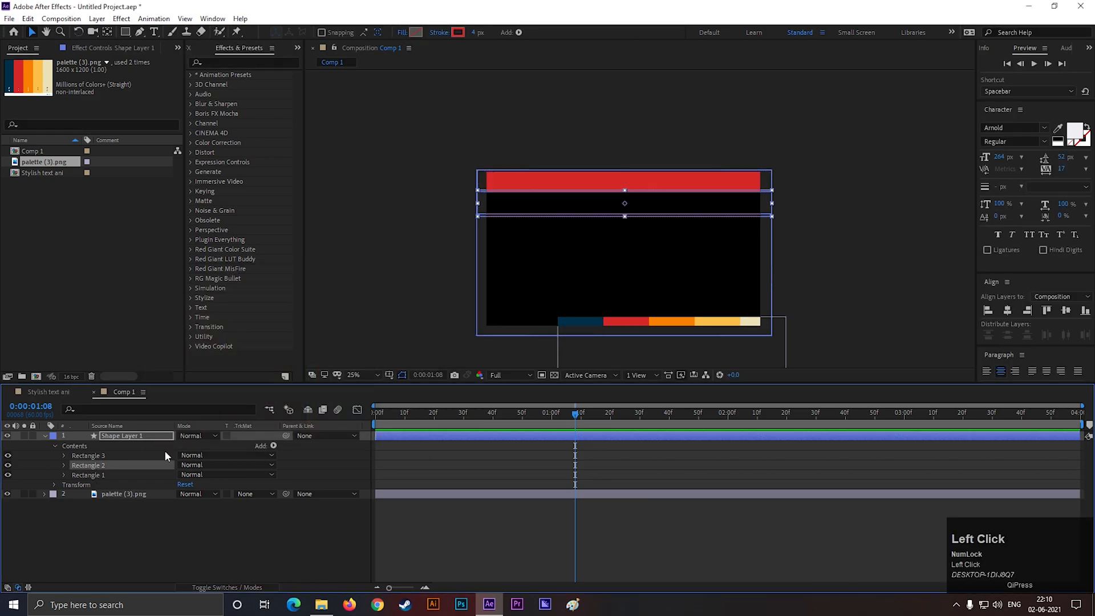
pyautogui.click(88, 455)
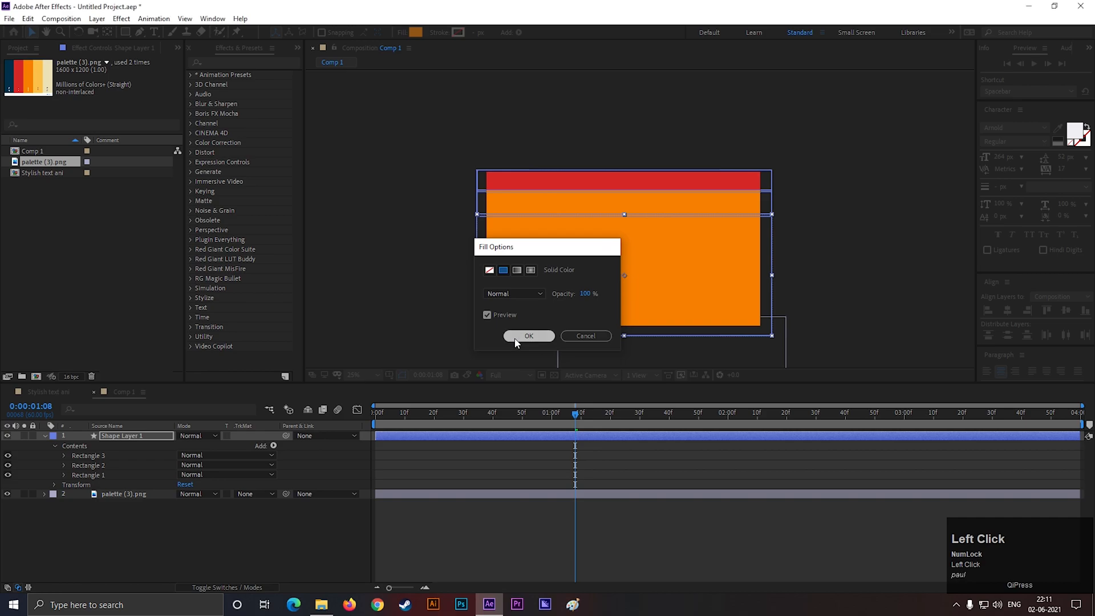
pyautogui.click(528, 336)
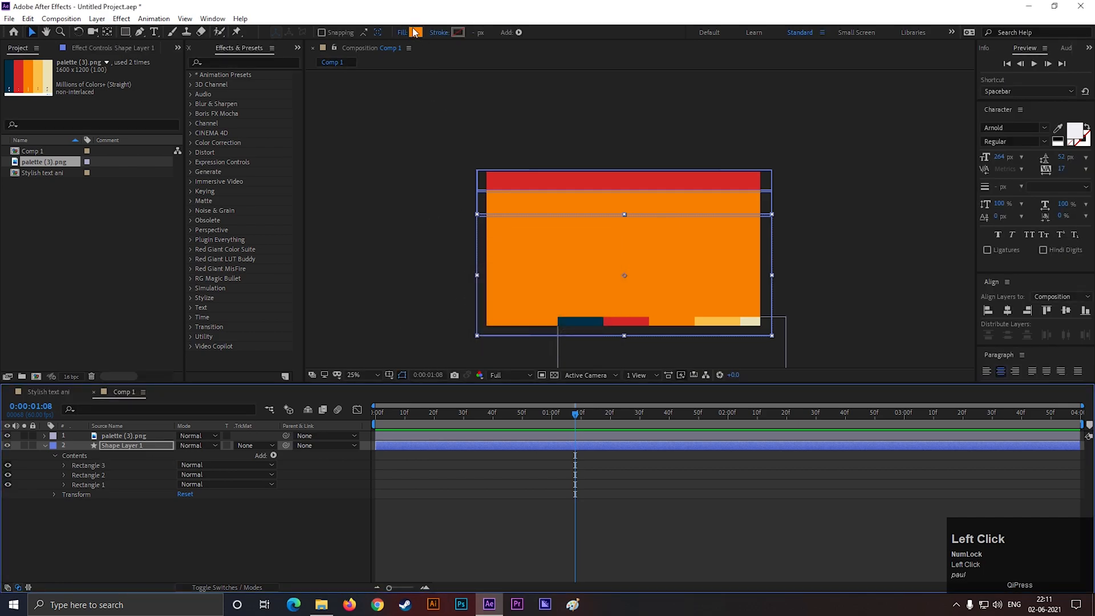
# Fill the bottom rectangle with yellow sampled from the palette strip.
pyautogui.click(415, 32)
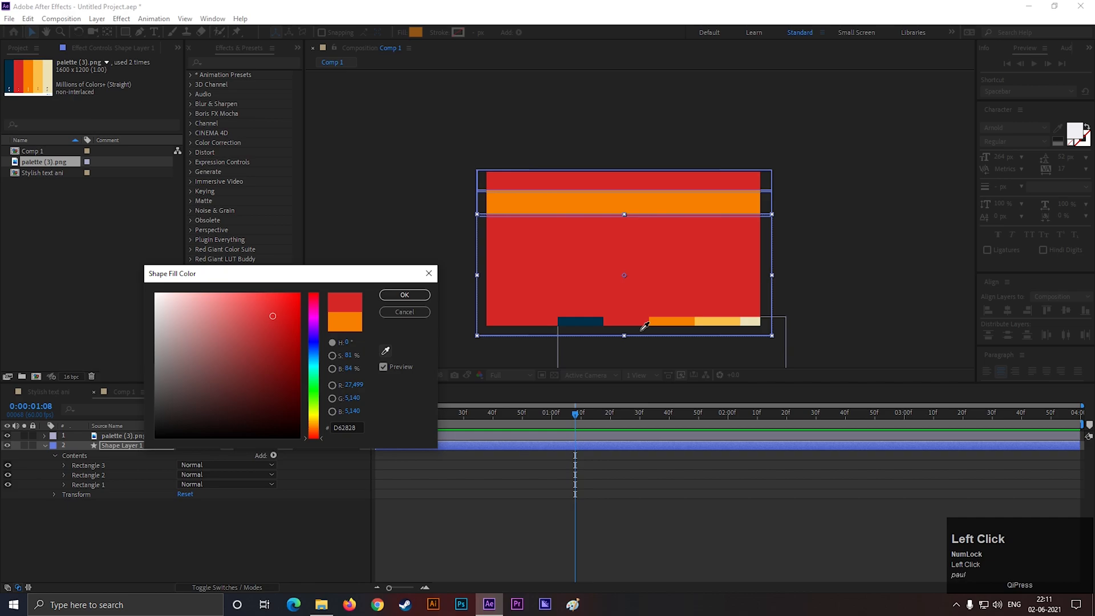
pyautogui.click(257, 294)
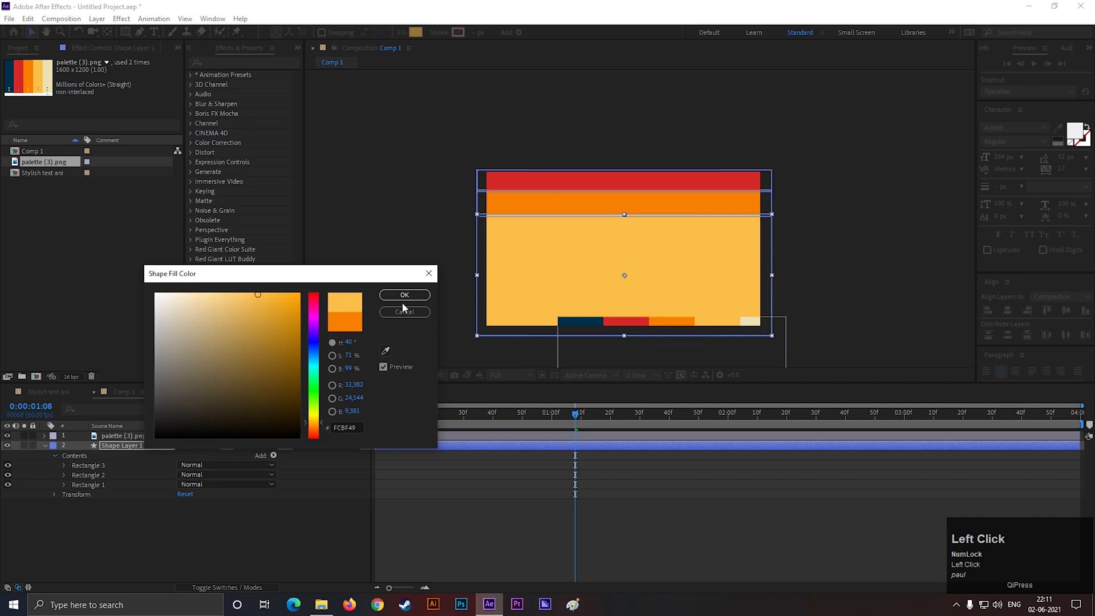
pyautogui.click(403, 295)
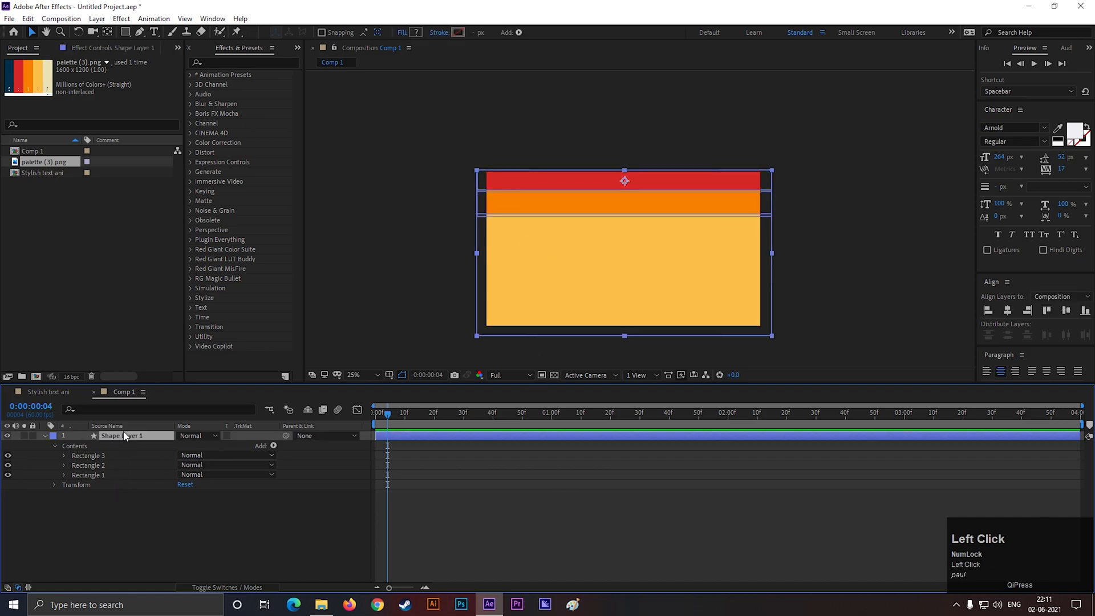
# Find Warp in Effects & Presets and apply it to the striped shape layer.
pyautogui.write('wr')
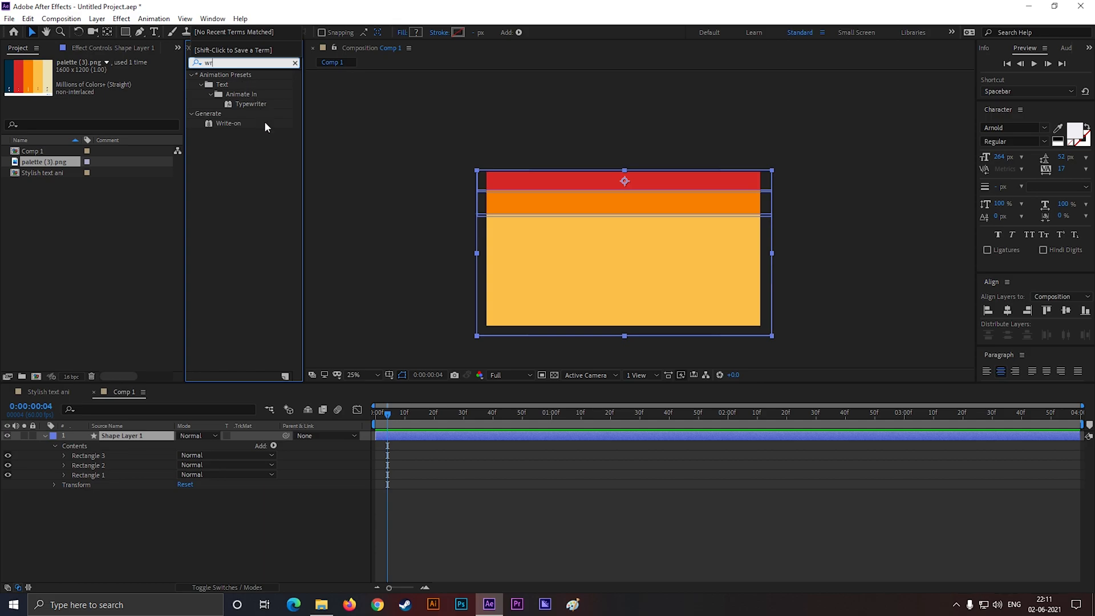
pyautogui.write('arp')
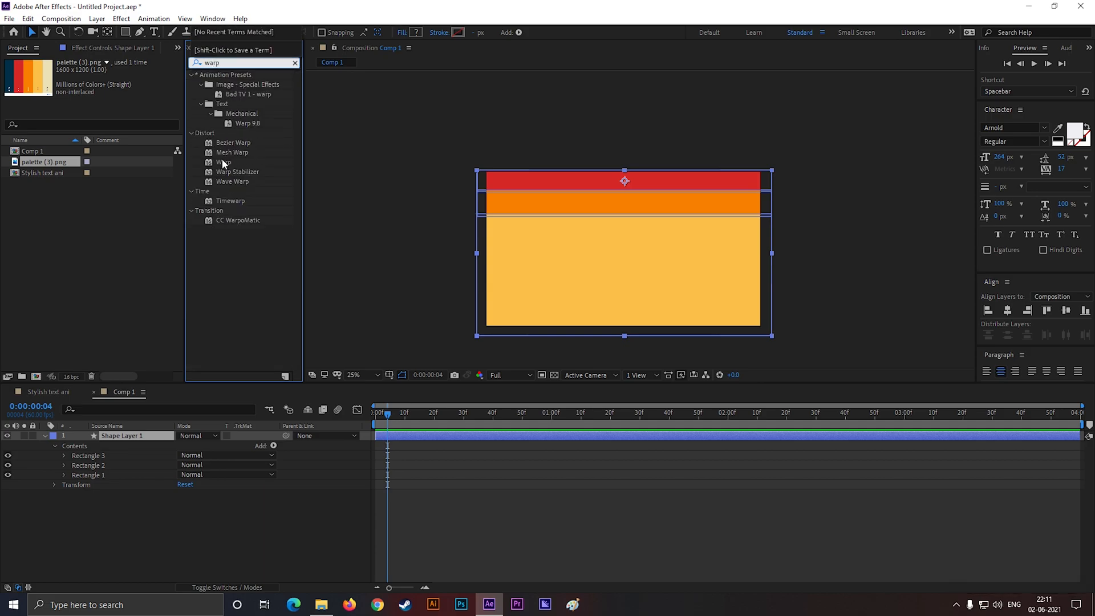
pyautogui.doubleClick(224, 162)
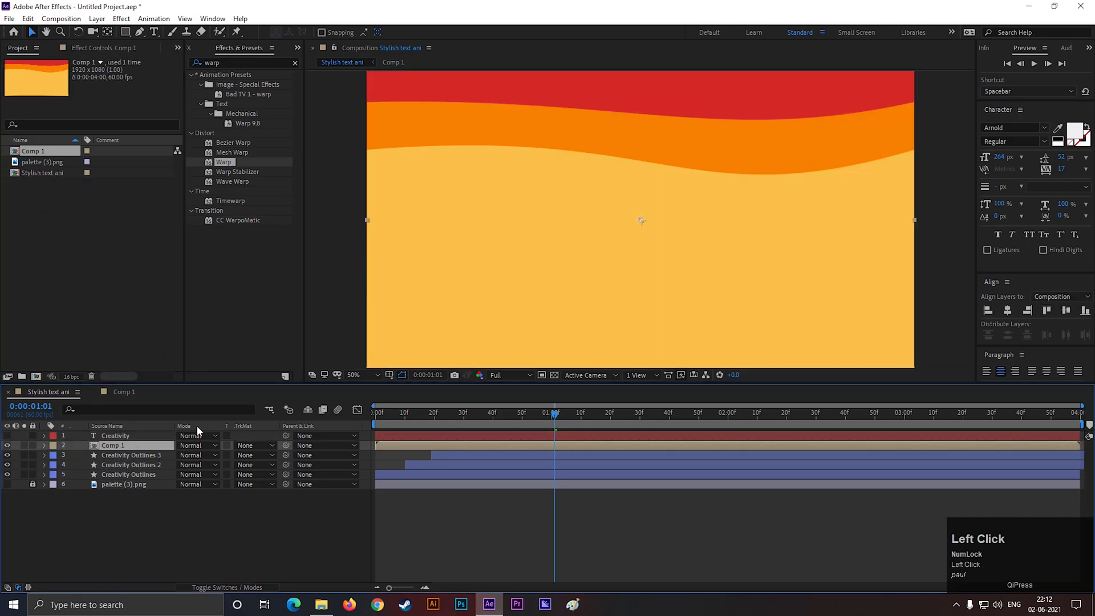
# Set Comp 1's track matte to Alpha Matte using the Creativity text.
pyautogui.click(259, 445)
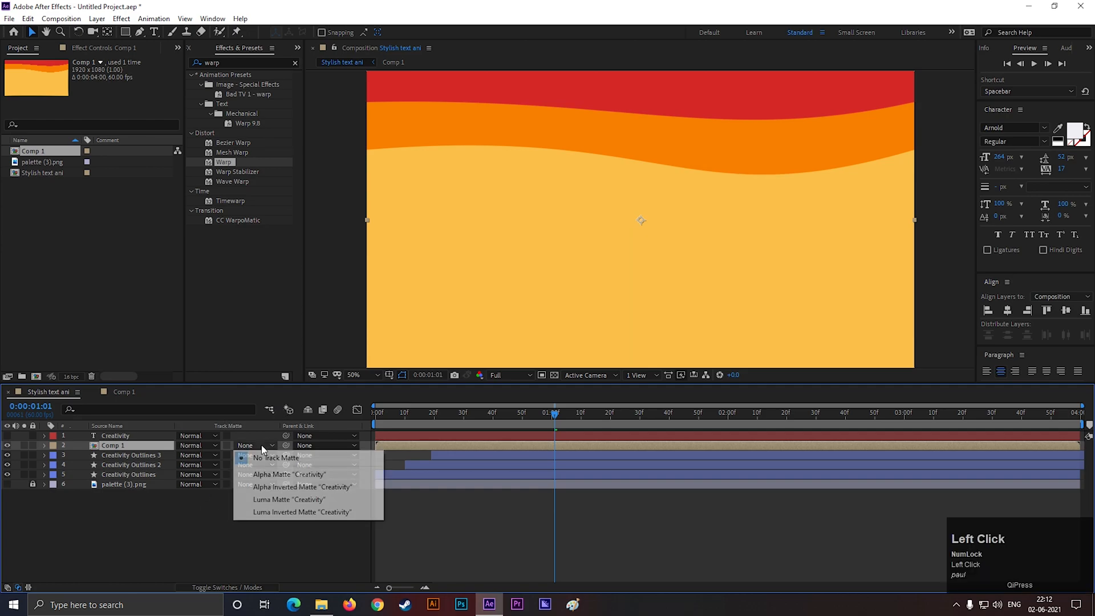
pyautogui.click(283, 474)
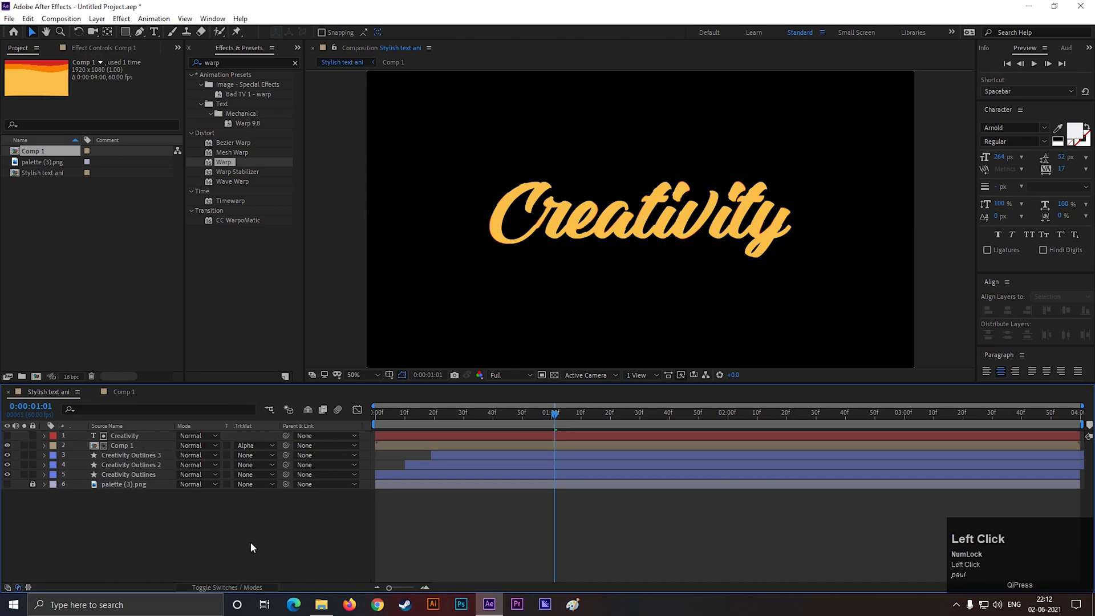
# Keyframe Comp 1's Position from (960,1587) at 0:30 to (960,410) at 1:30 with Easy Ease, and preview.
pyautogui.press('F4')
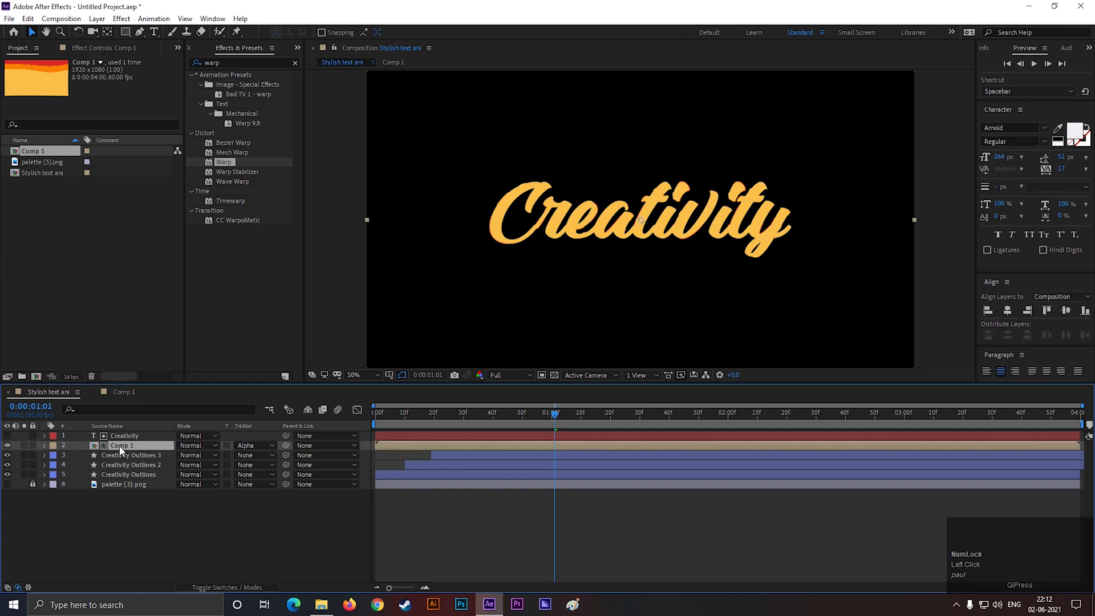
pyautogui.moveTo(555, 412); pyautogui.dragTo(483, 411)
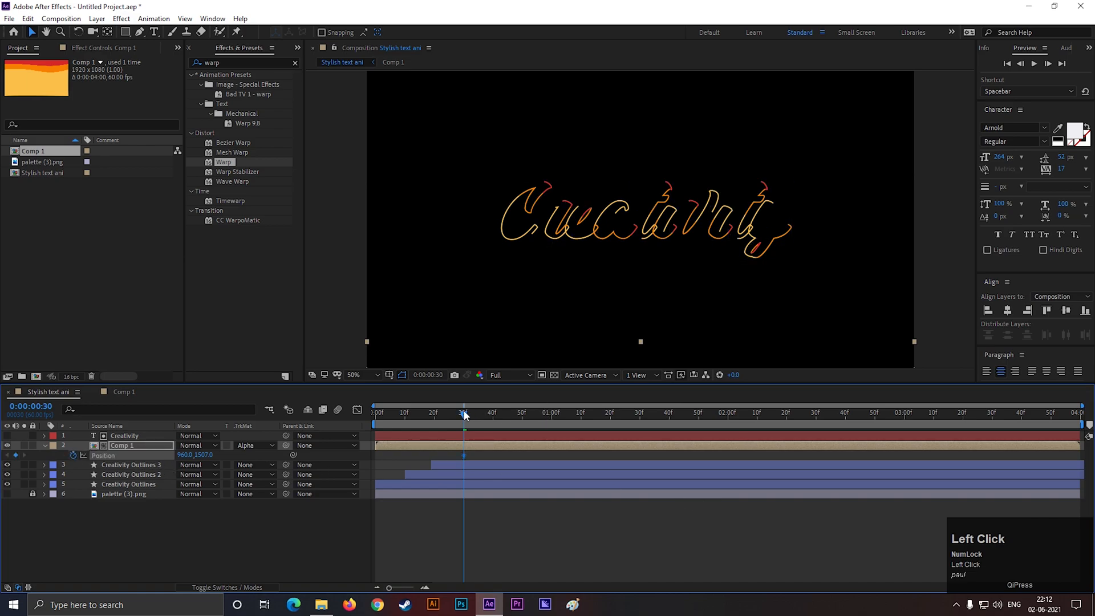
pyautogui.moveTo(464, 412); pyautogui.dragTo(618, 412)
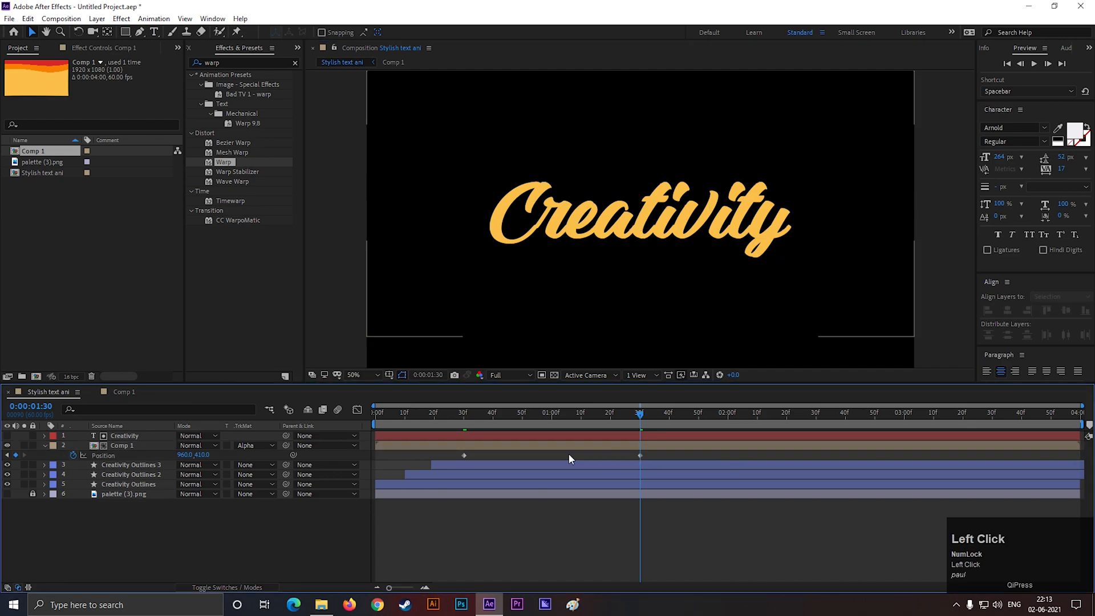
pyautogui.press('space')
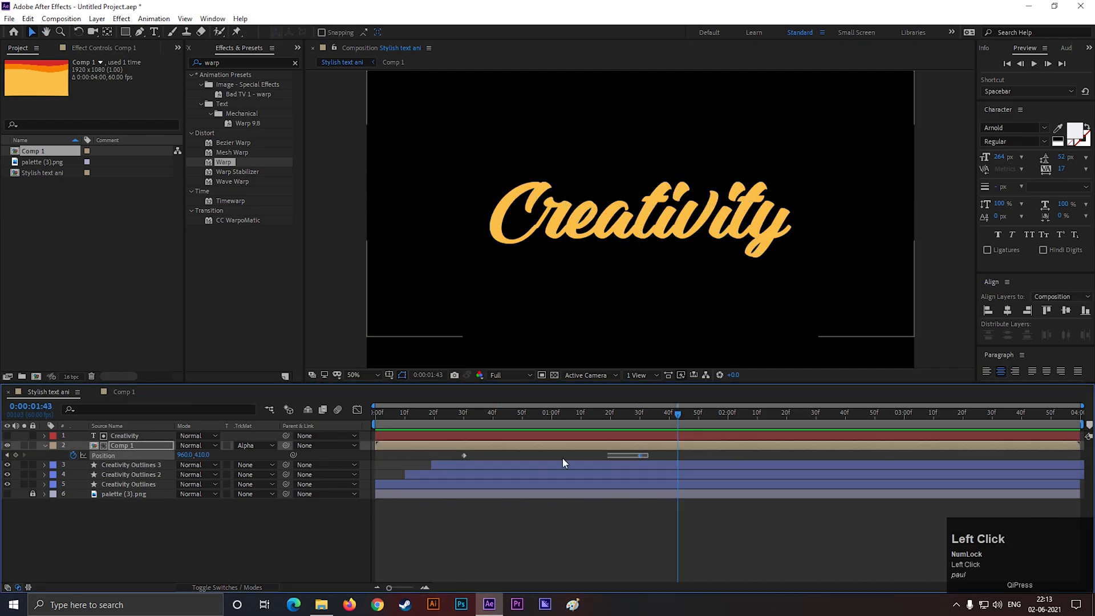
pyautogui.press('f9')
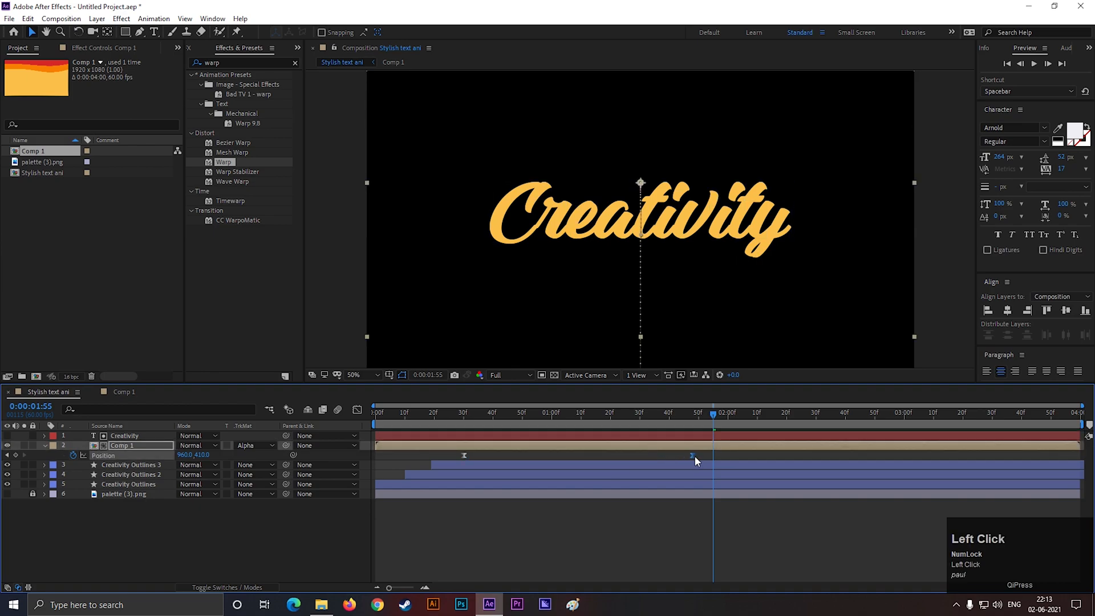
pyautogui.press('space')
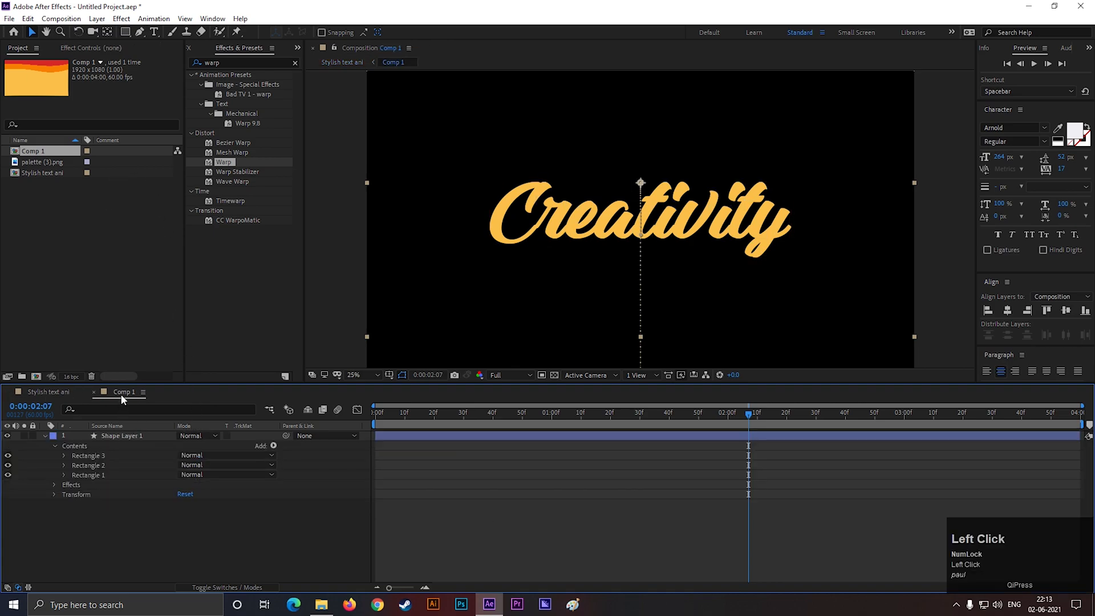
# Apply Warp to Comp 1's shape layer and switch its Warp Style from Twist to Arc.
pyautogui.click(92, 48)
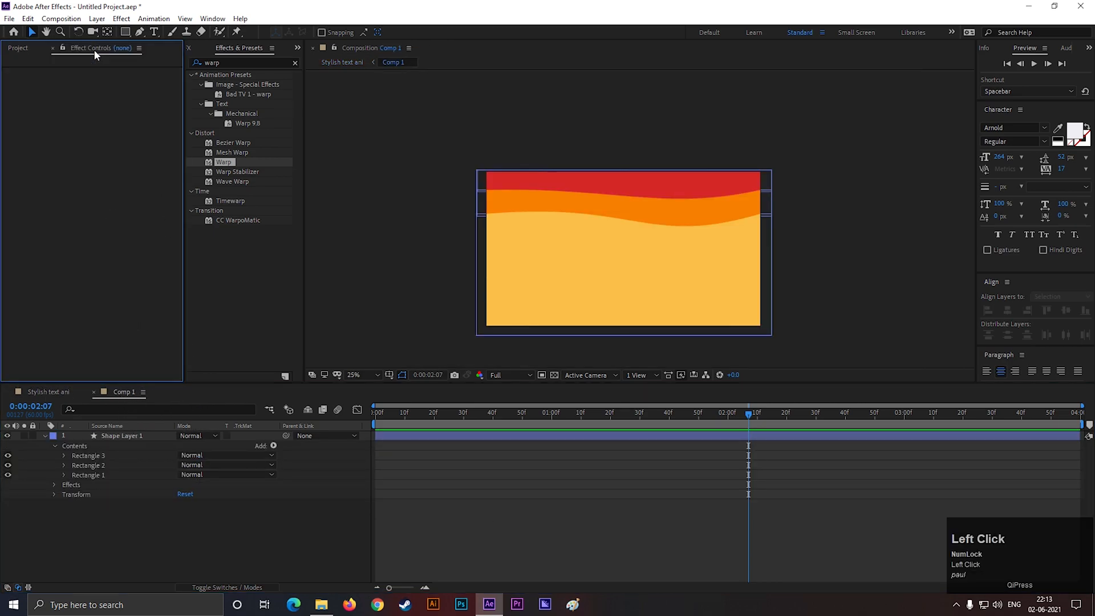
pyautogui.doubleClick(224, 162)
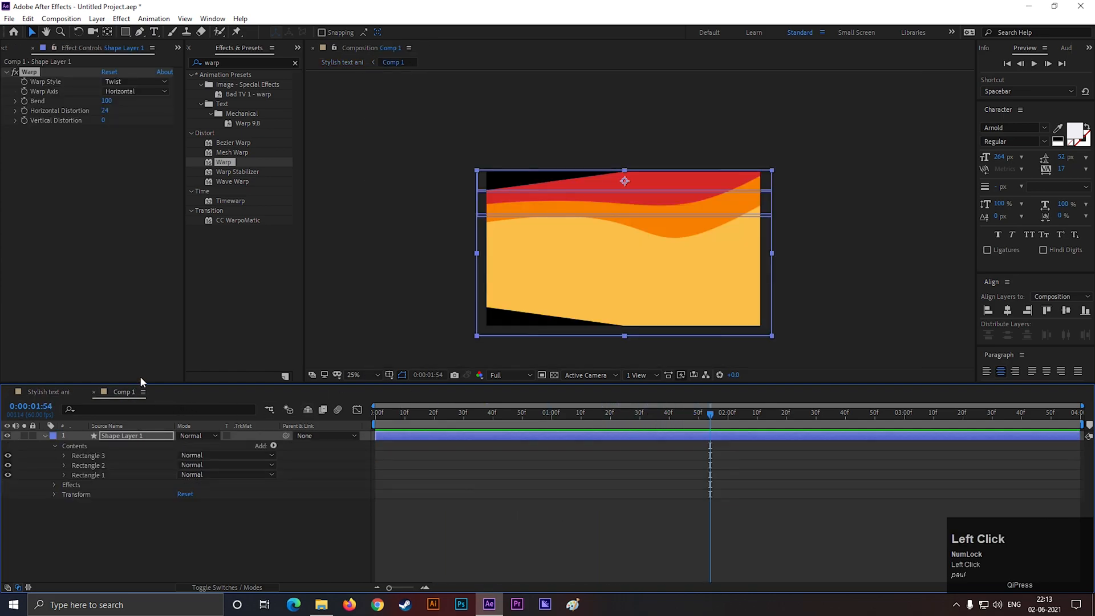
pyautogui.click(136, 82)
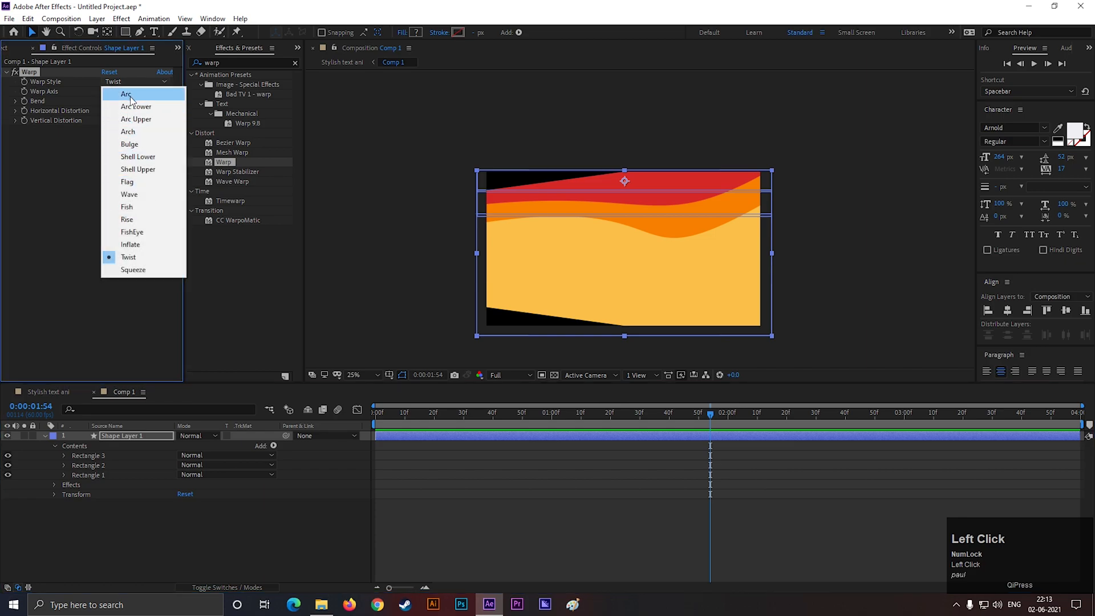
pyautogui.click(125, 94)
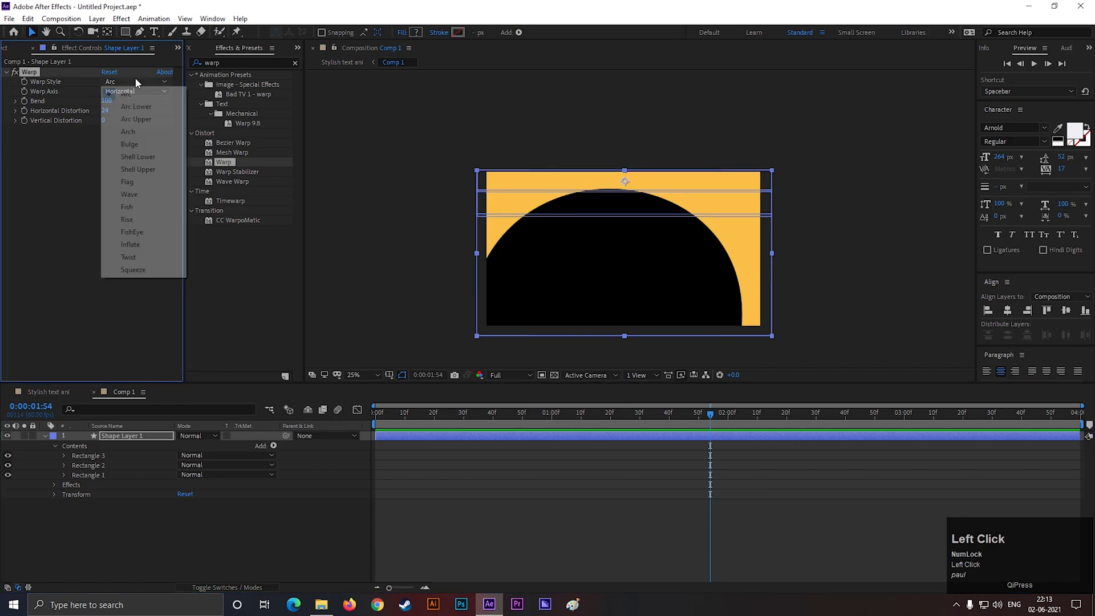
pyautogui.click(129, 257)
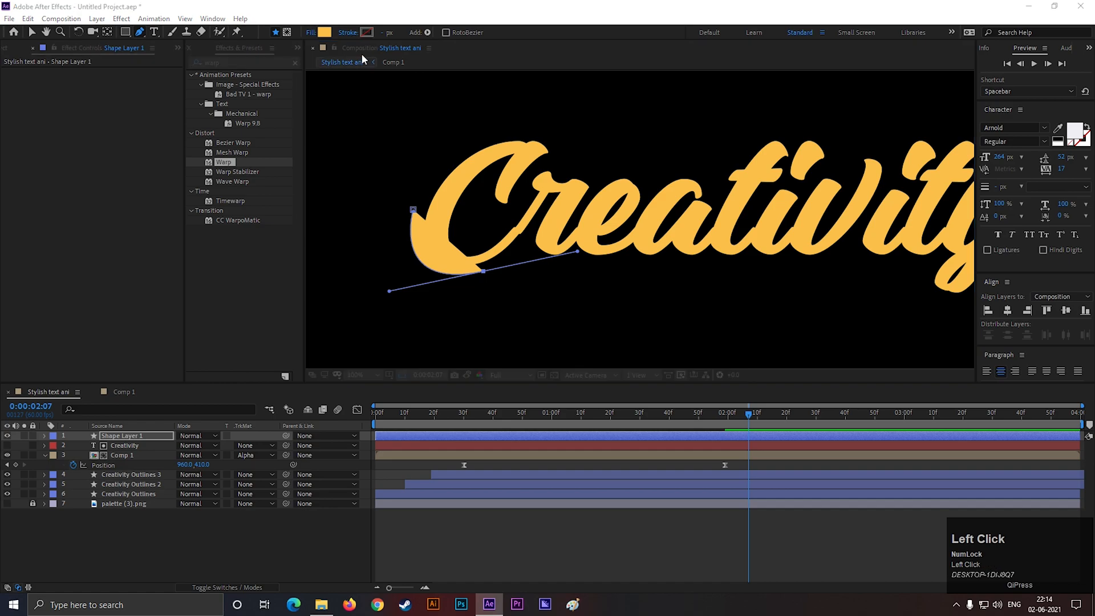
# Remove the curved path's fill and give it a yellow 4 px stroke matching the text.
pyautogui.click(311, 32)
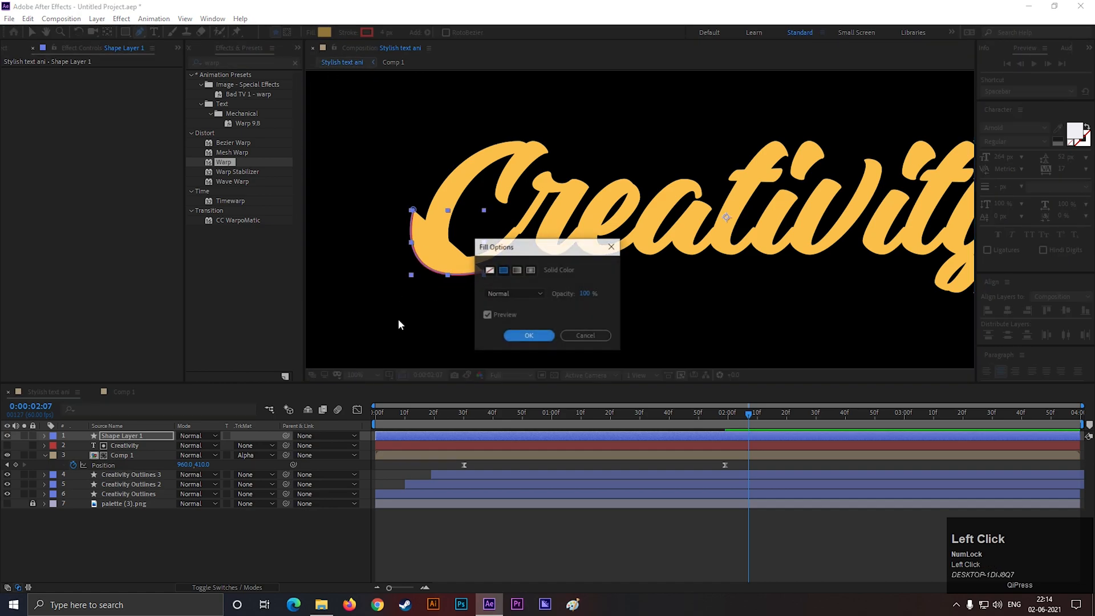
pyautogui.click(528, 335)
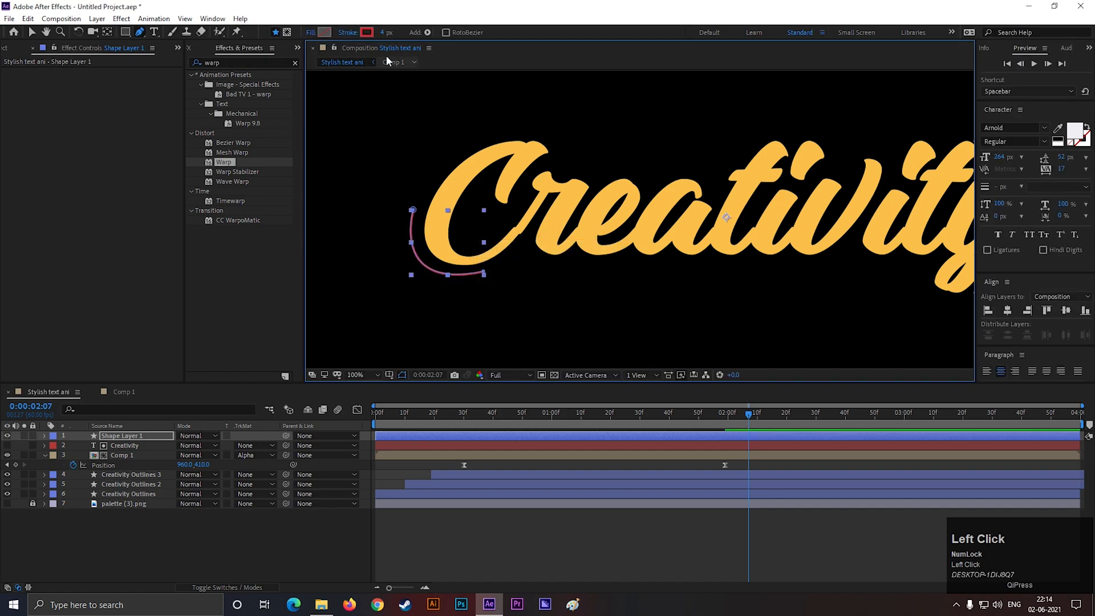
pyautogui.click(366, 32)
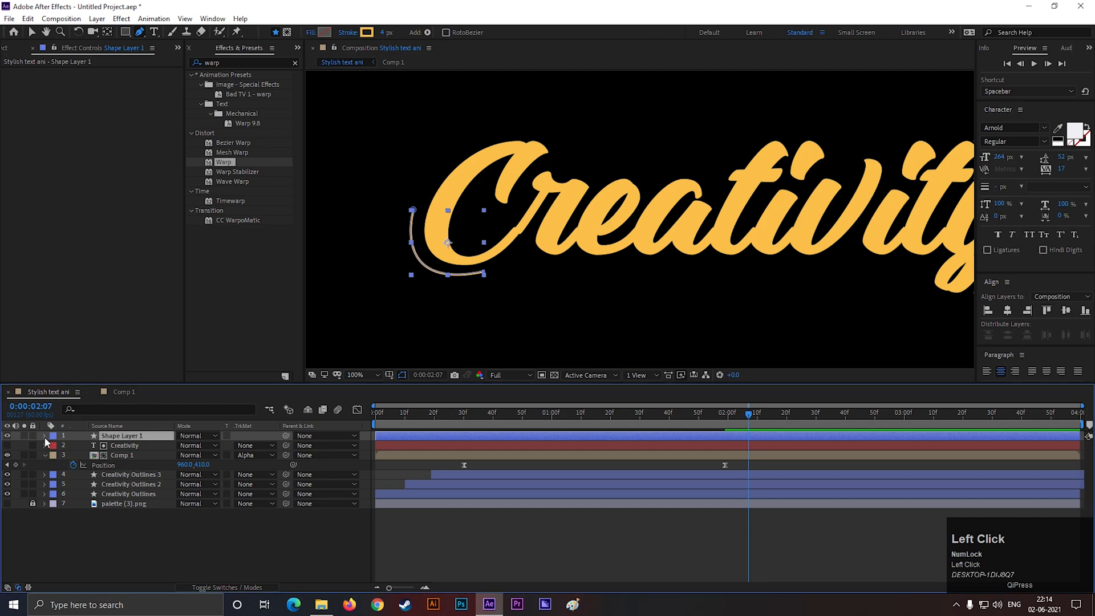
# Set the stroke's Line Cap to Round Cap and add Dashes.
pyautogui.click(45, 435)
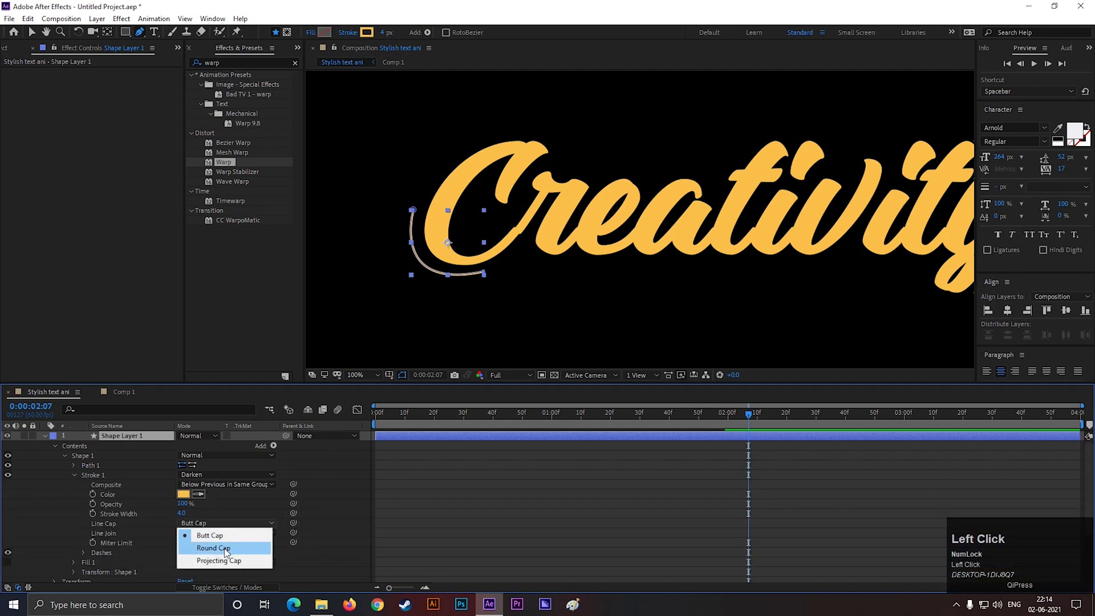
pyautogui.click(212, 547)
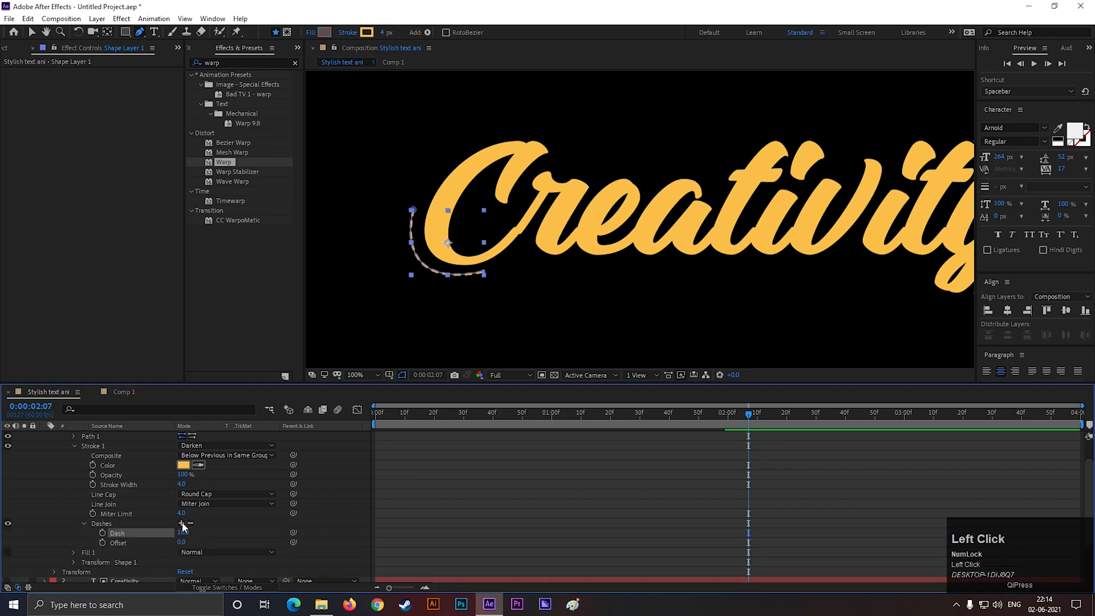
pyautogui.click(180, 524)
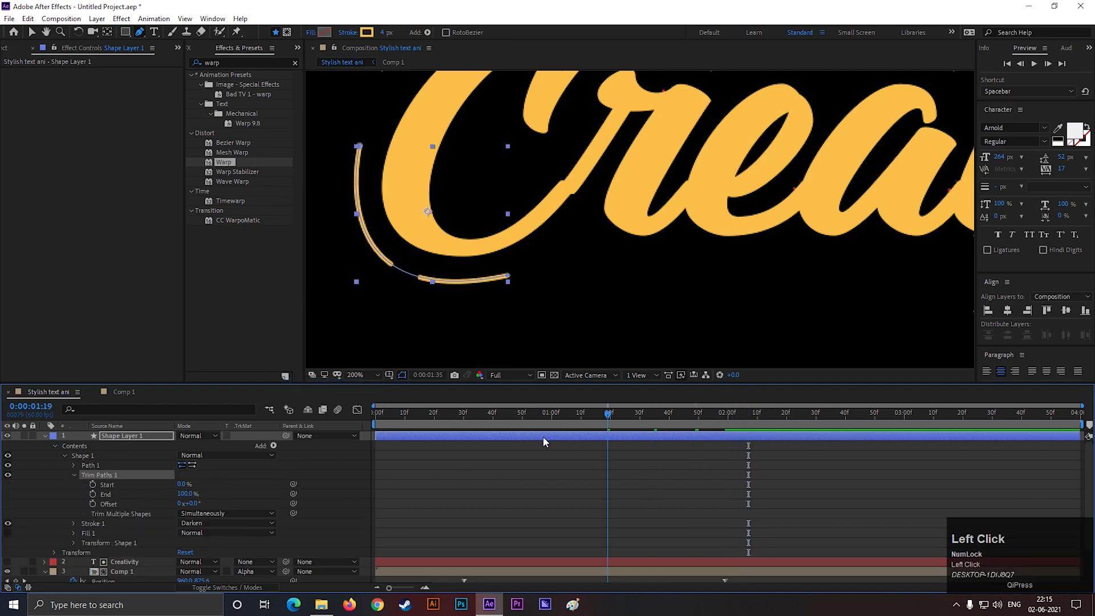
# Keyframe Trim Paths Start and End around 1:19 and 1:59 and preview the stroke drawing on.
pyautogui.moveTo(608, 415); pyautogui.dragTo(602, 415)
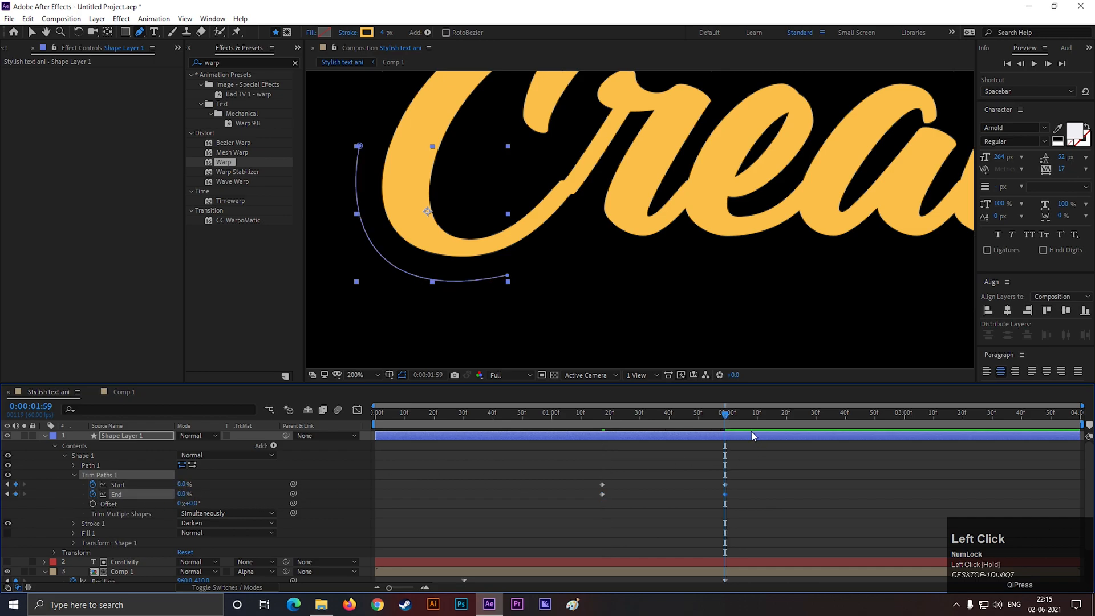
pyautogui.press('space')
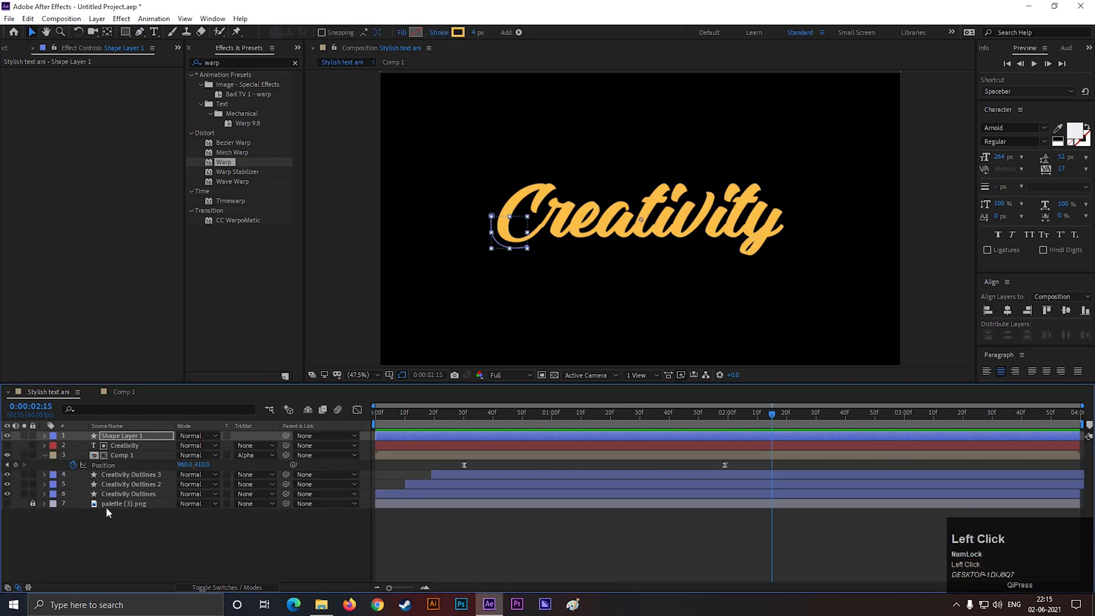
# Create a new solid layer named BG at the bottom of the stack.
pyautogui.rightClick(109, 509)
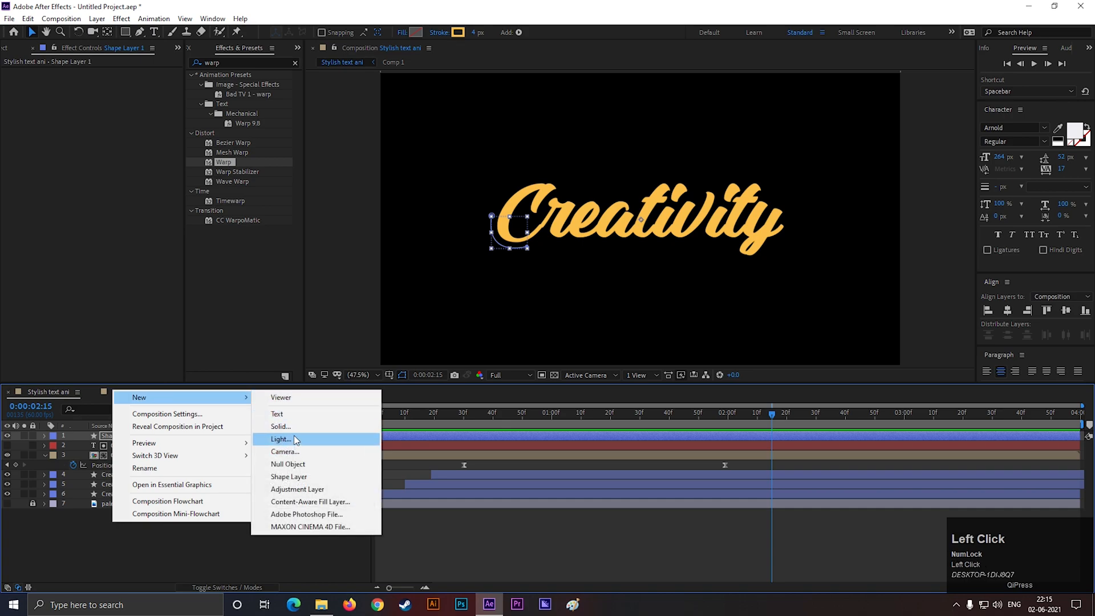
pyautogui.click(281, 426)
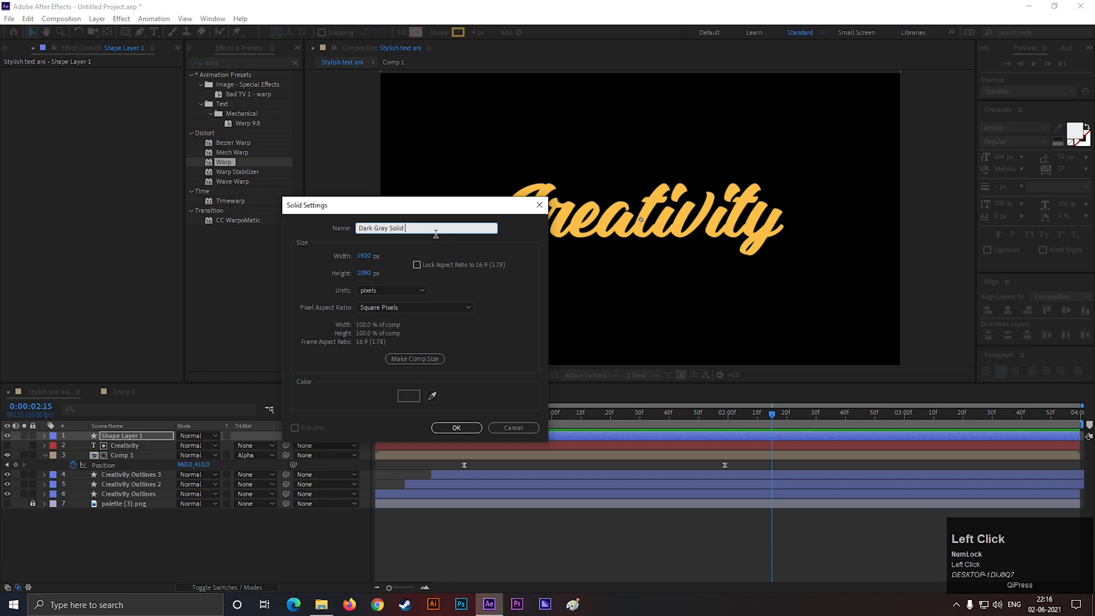
pyautogui.write('BG')
pyautogui.press('Enter')
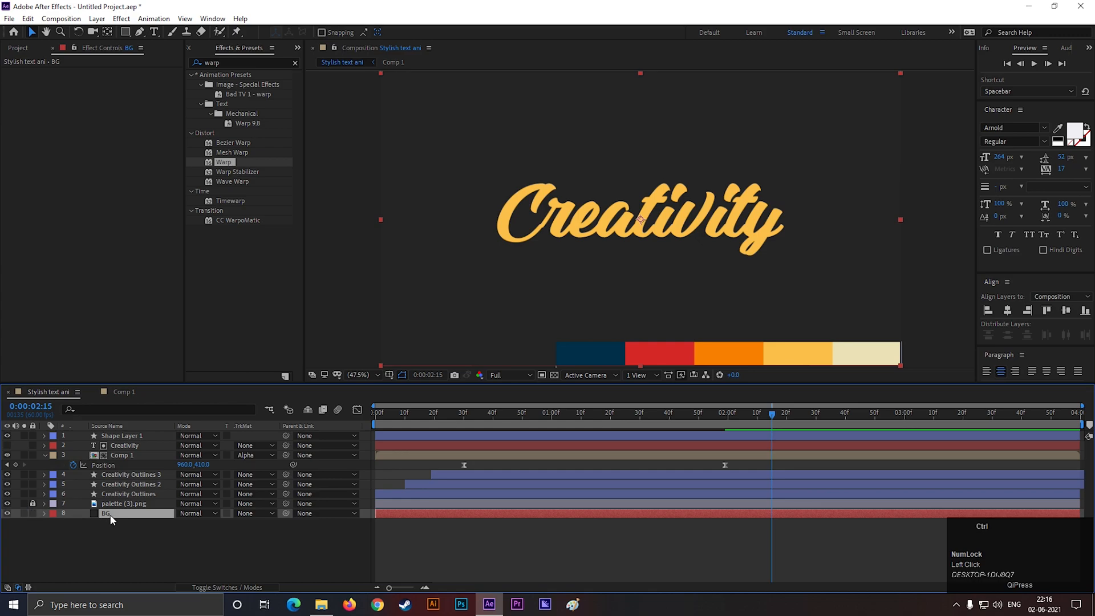
# Apply a dark blue Fill effect to BG and preview the animation from the start.
pyautogui.write('fill')
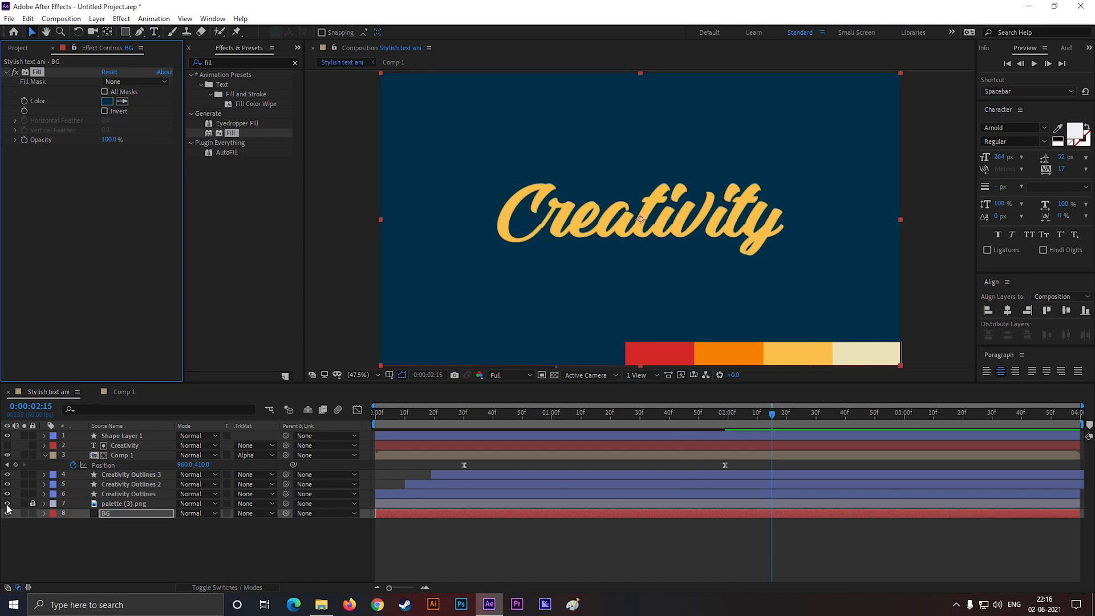
pyautogui.press('space')
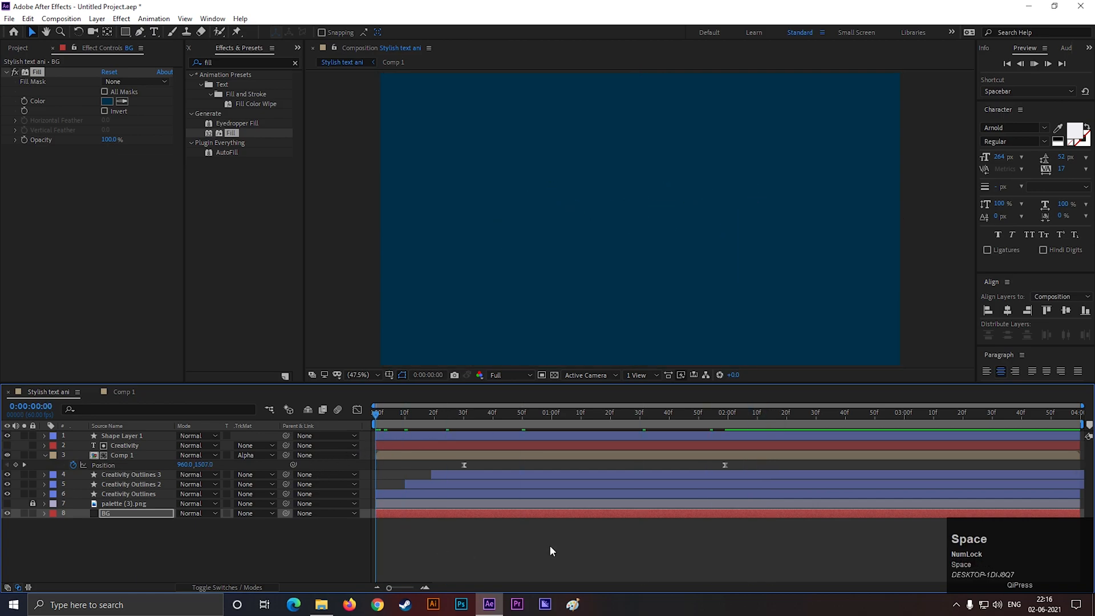